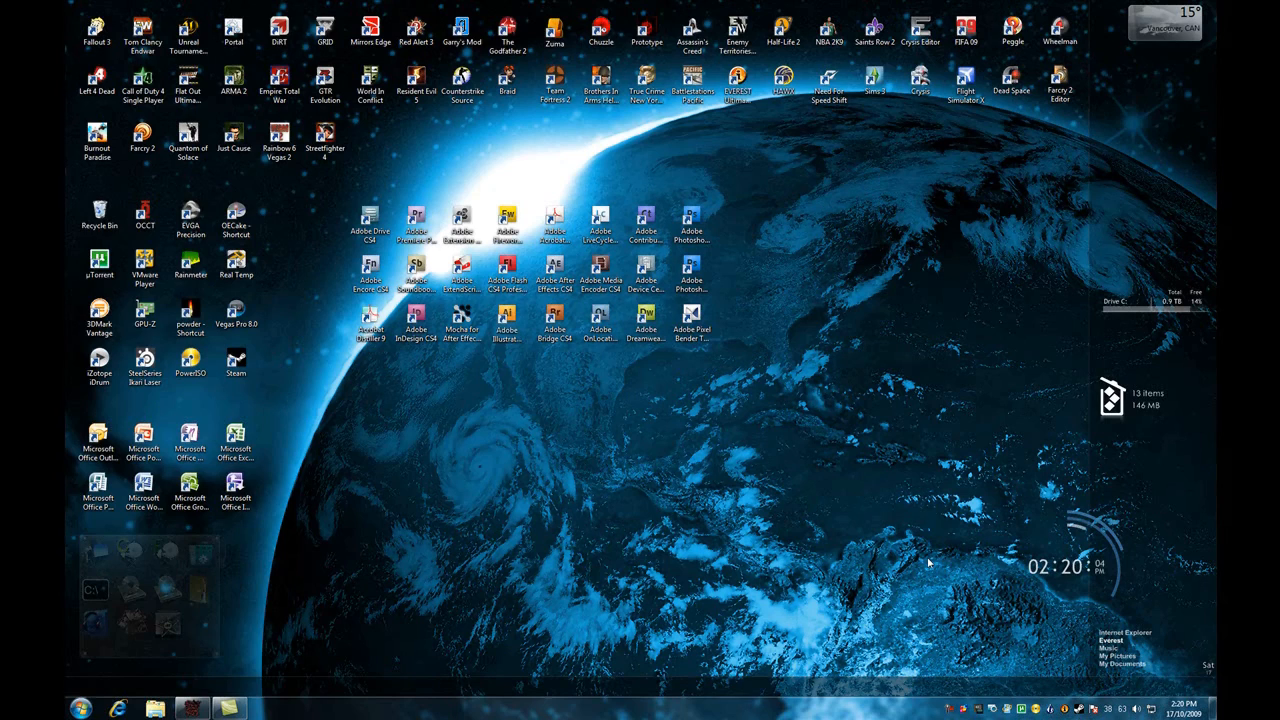
mouse_move(914, 552)
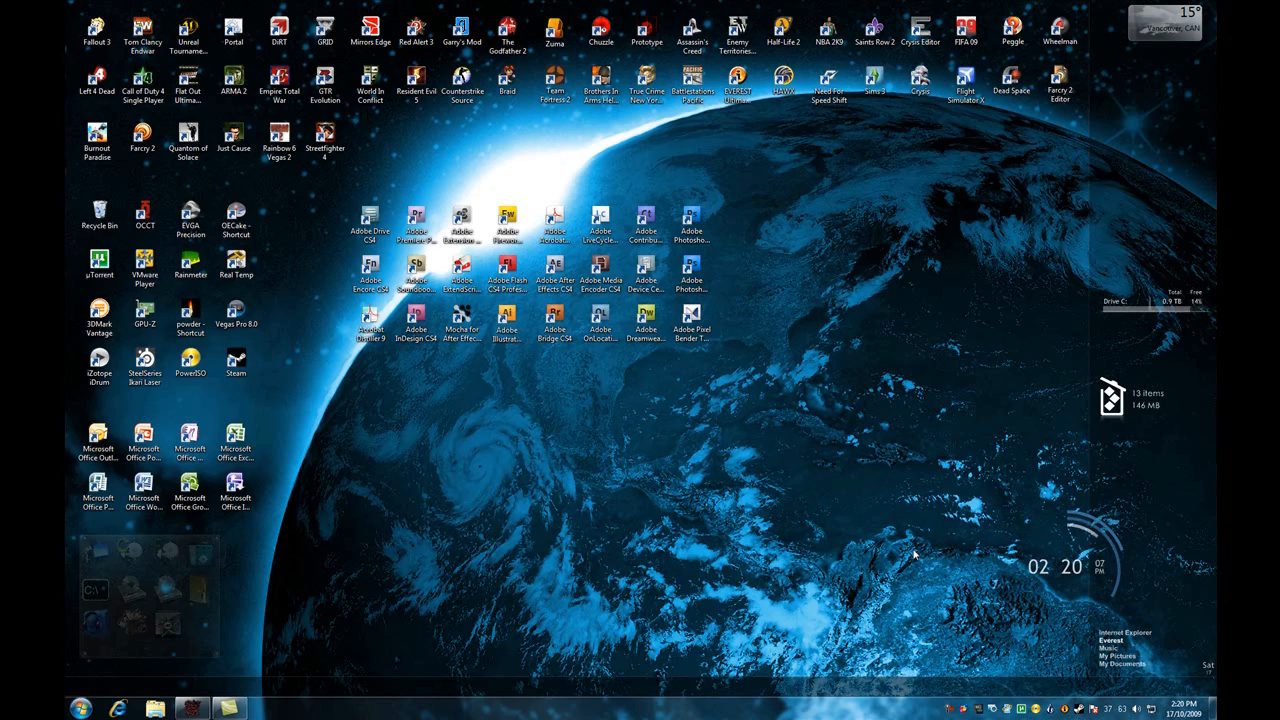
mouse_move(552, 596)
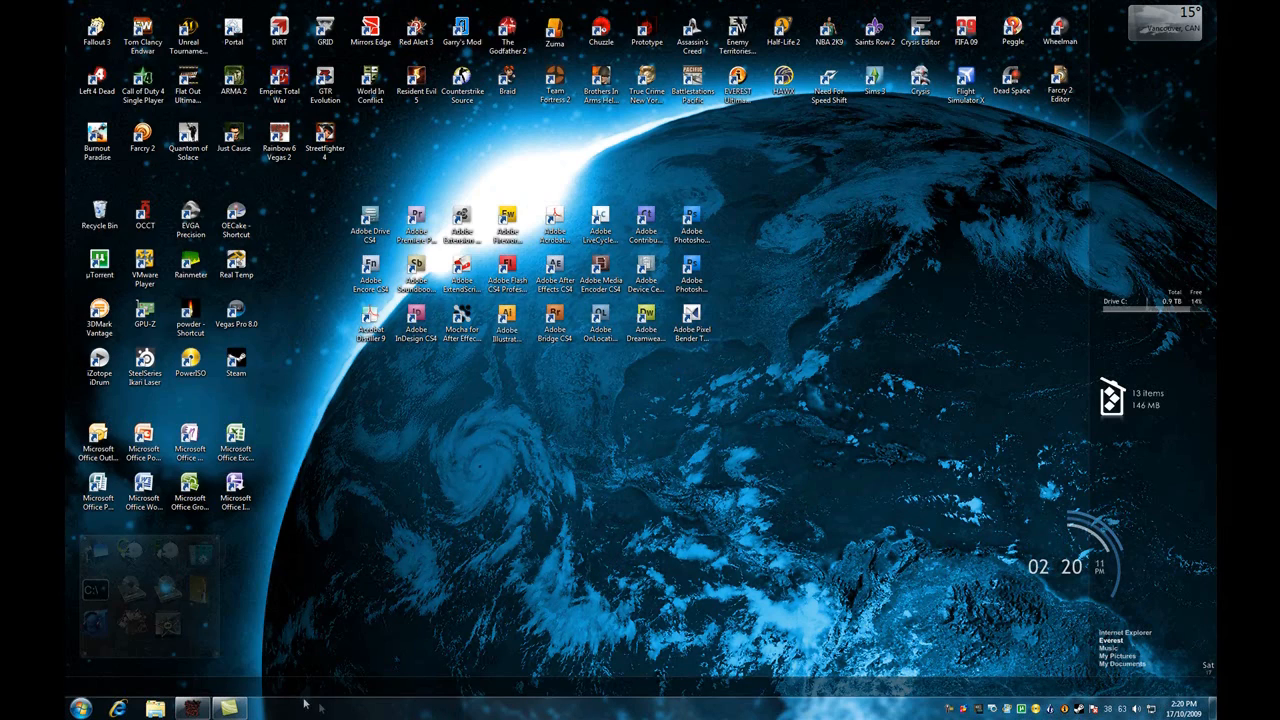
mouse_move(888, 708)
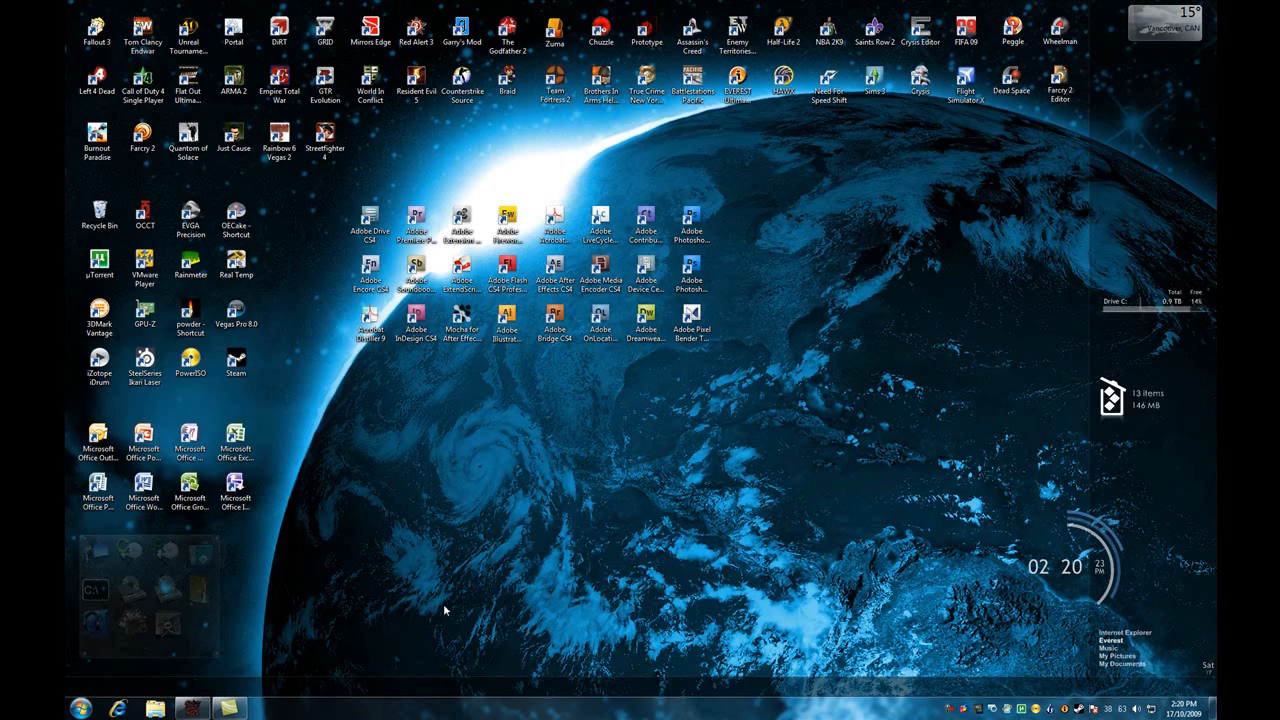
mouse_move(450, 628)
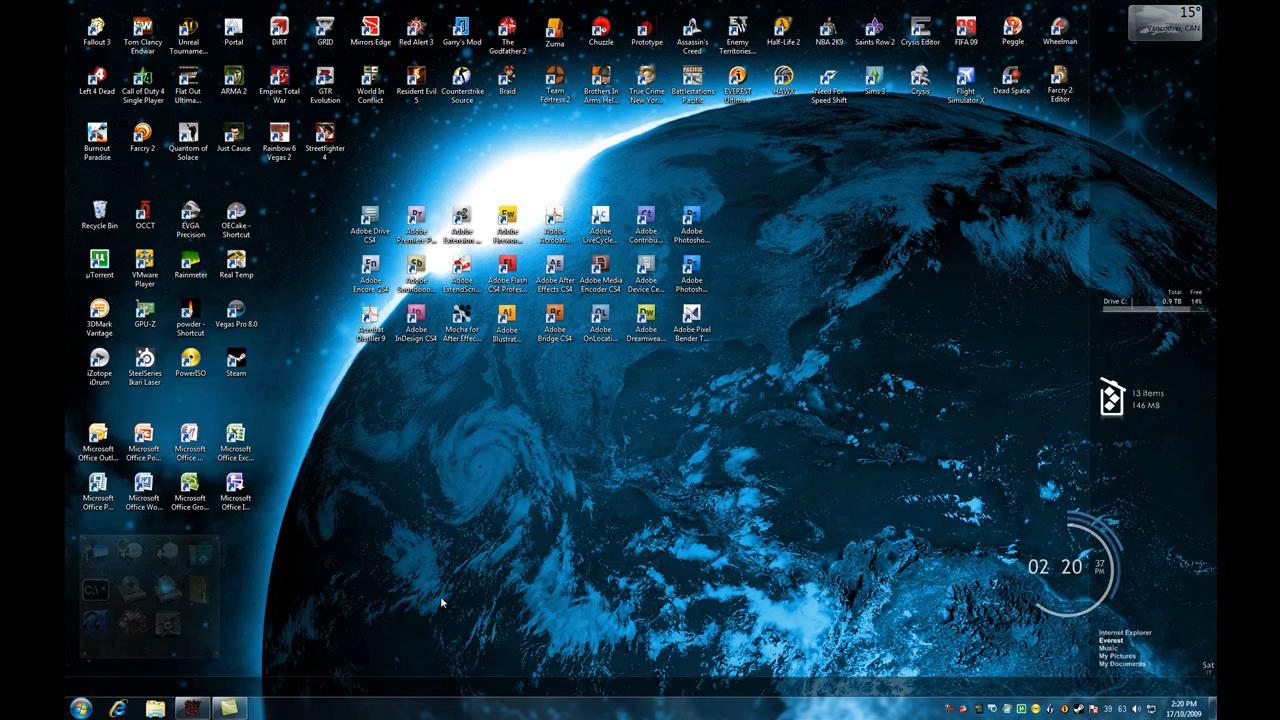
mouse_move(440, 636)
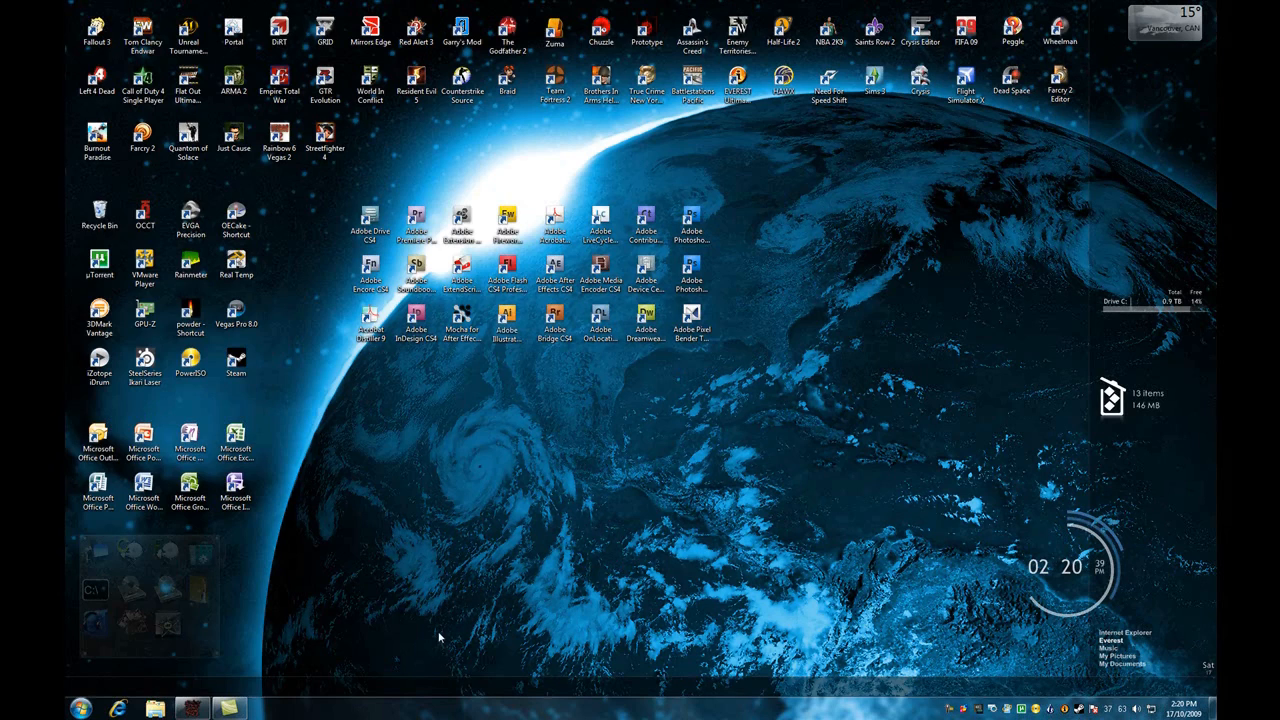
mouse_move(130, 684)
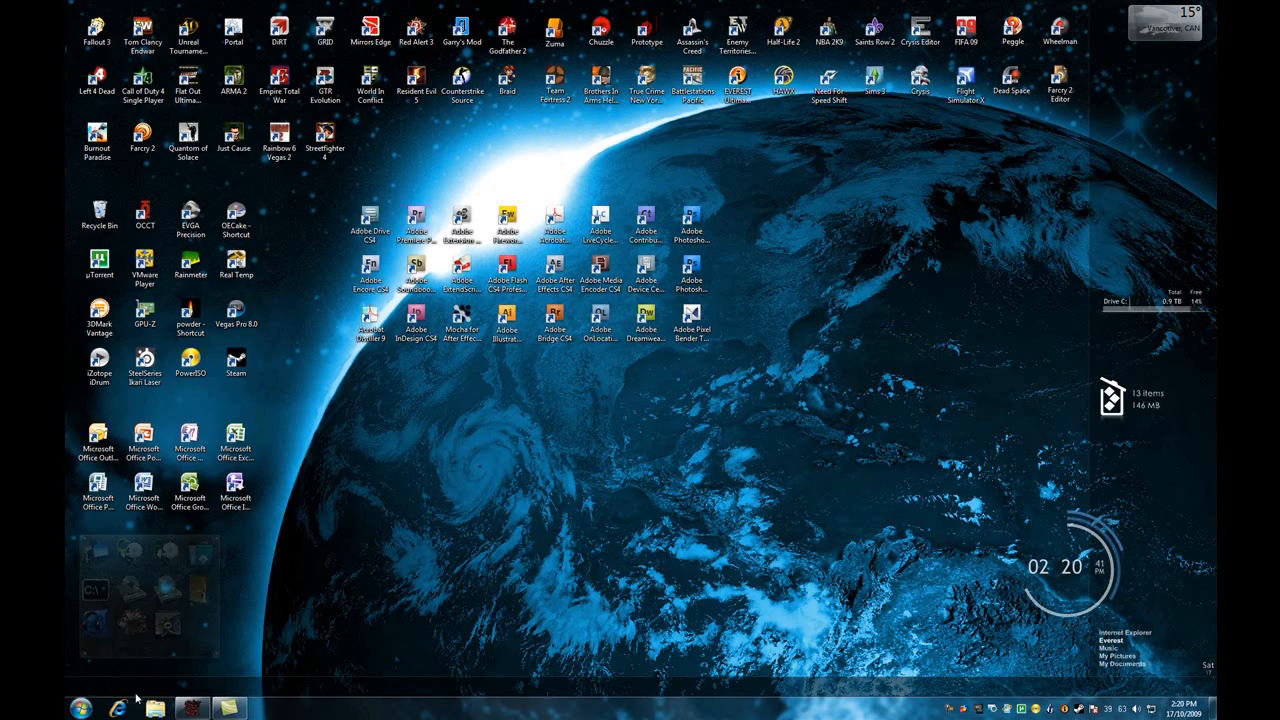
- Launch Internet Explorer from the taskbar, showing the Google Canada homepage
click(116, 704)
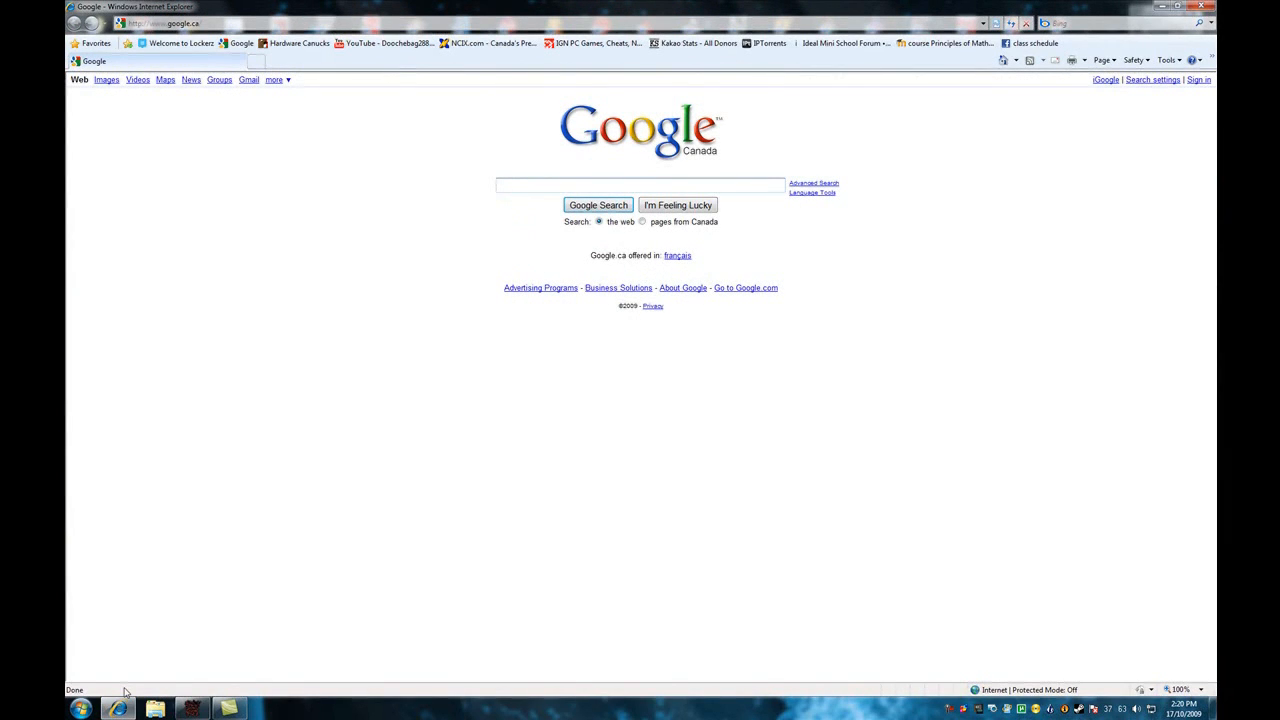
mouse_move(256, 460)
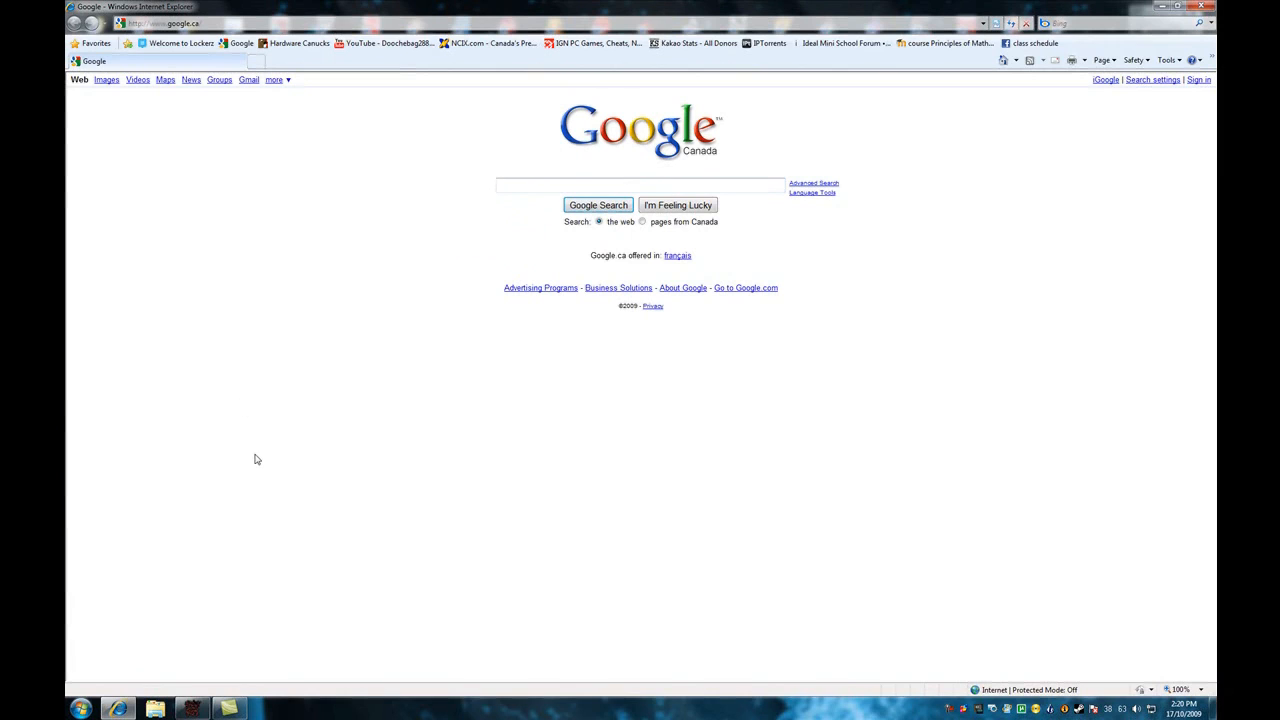
mouse_move(158, 680)
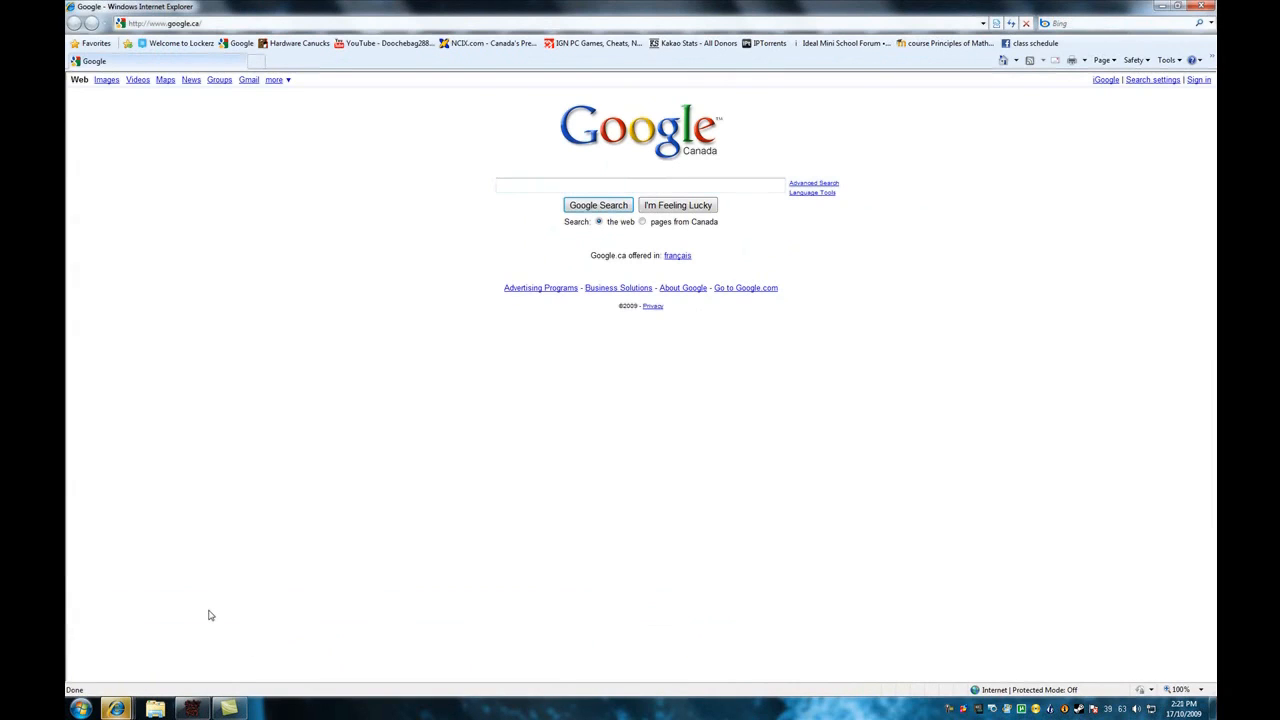
mouse_move(214, 598)
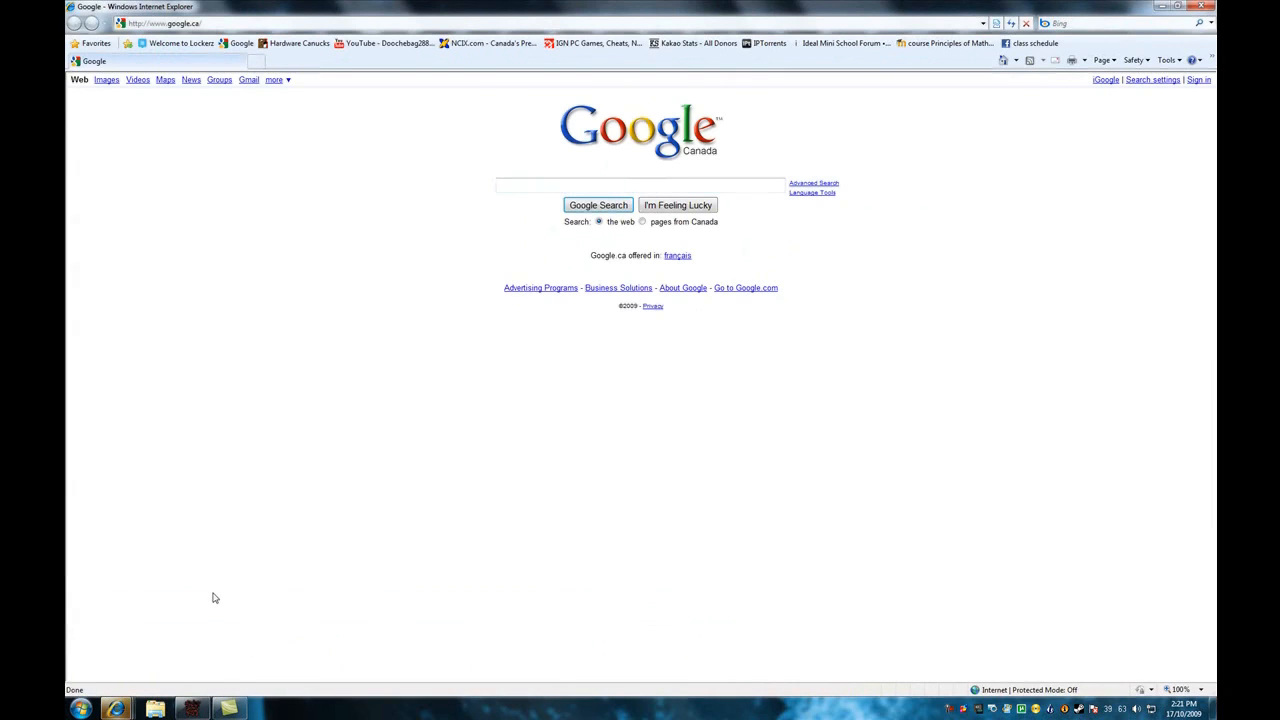
mouse_move(112, 706)
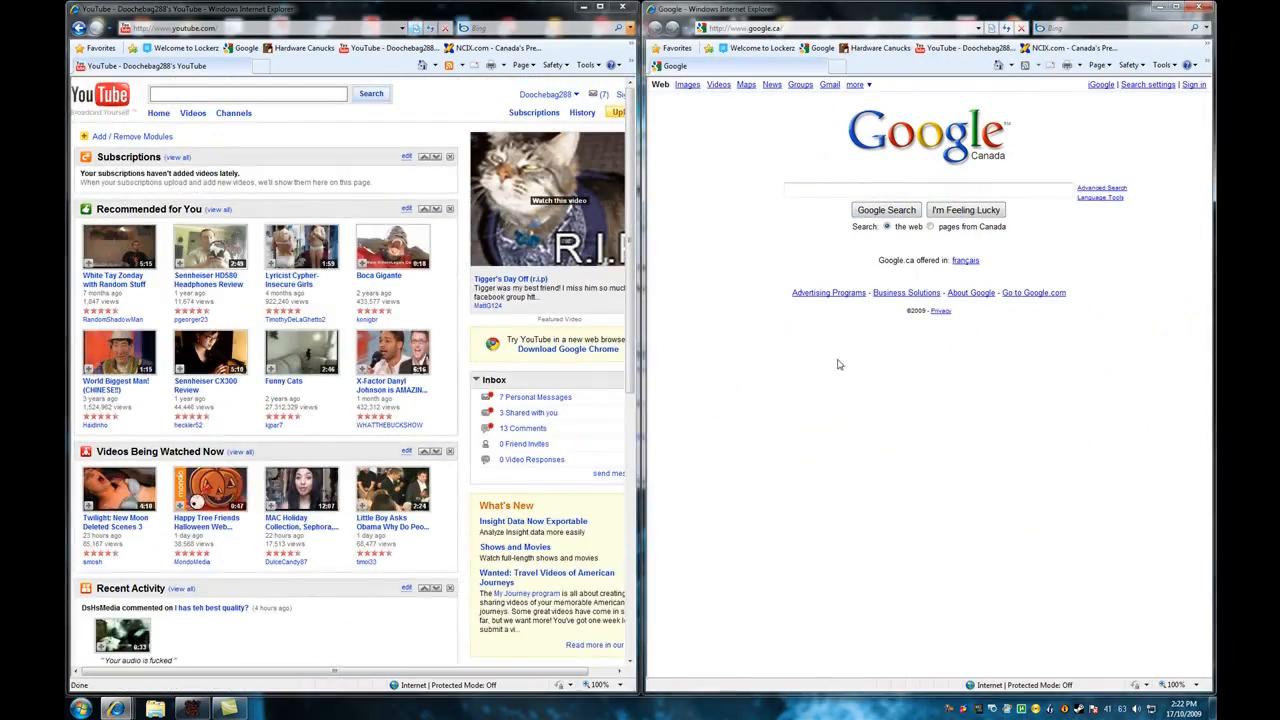
mouse_move(836, 452)
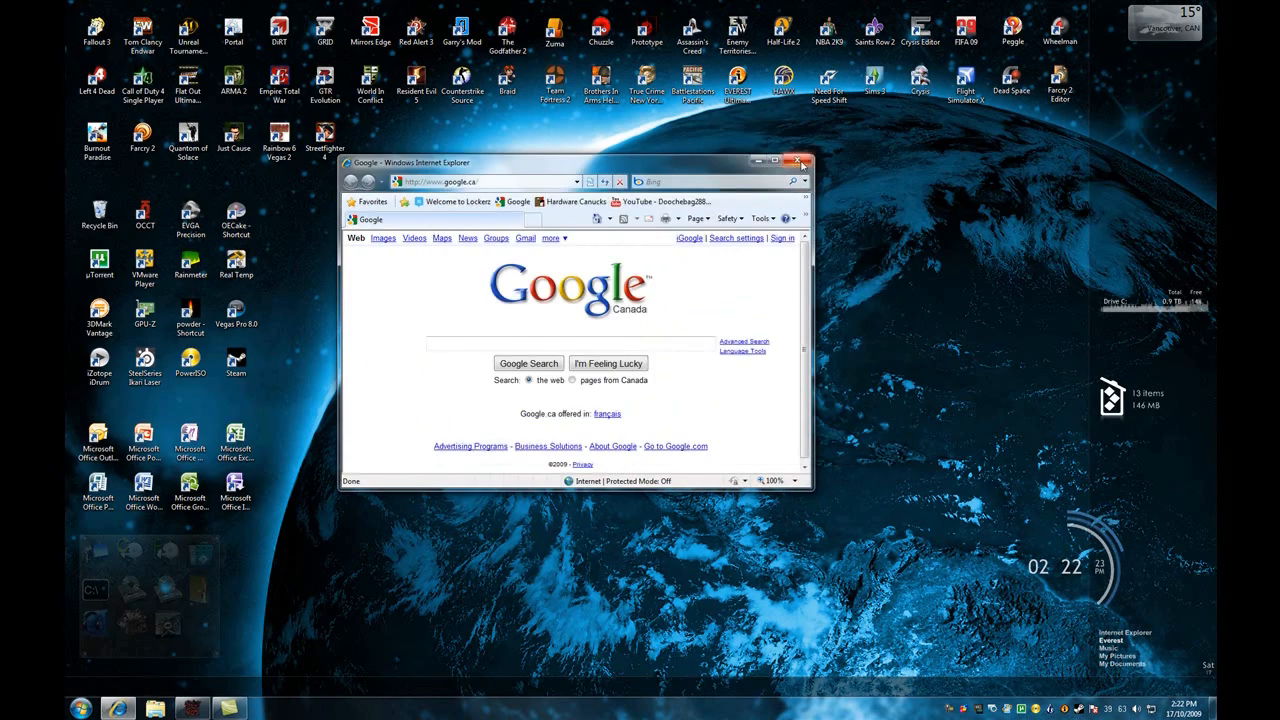
- Minimize the Google browser window, dismiss the desktop context menu and bring up the Start menu
click(798, 160)
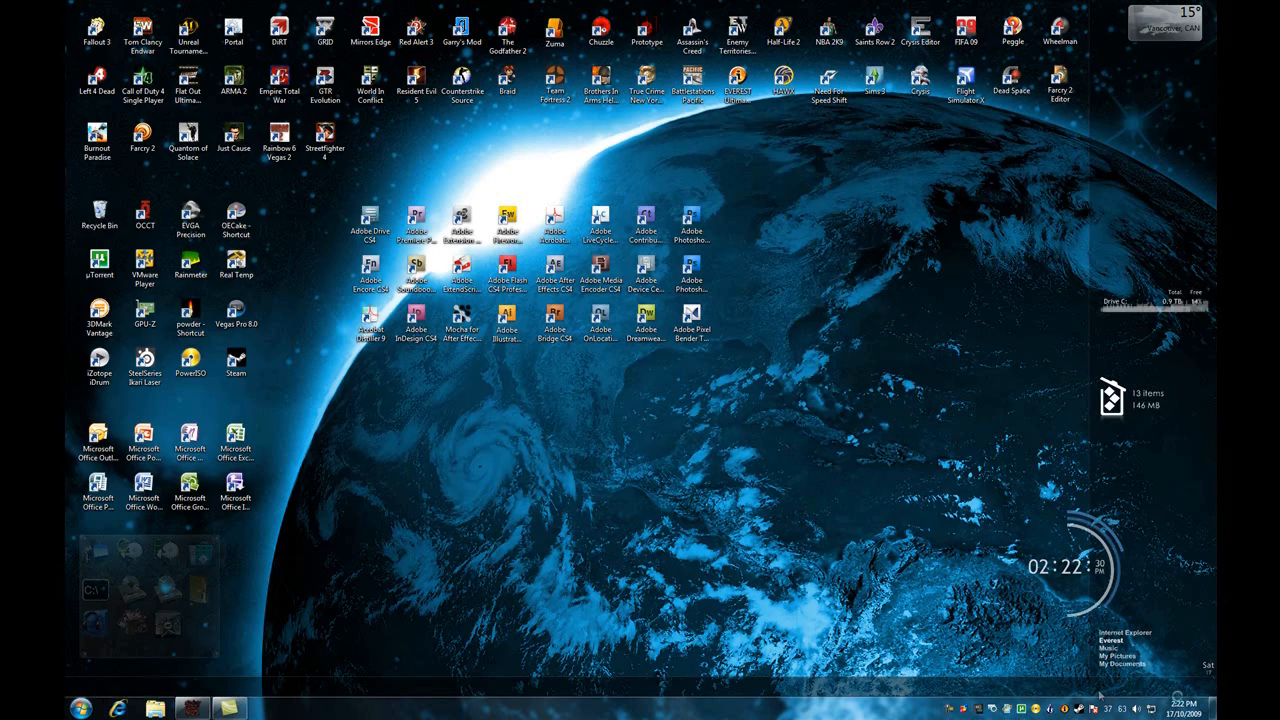
click(1188, 700)
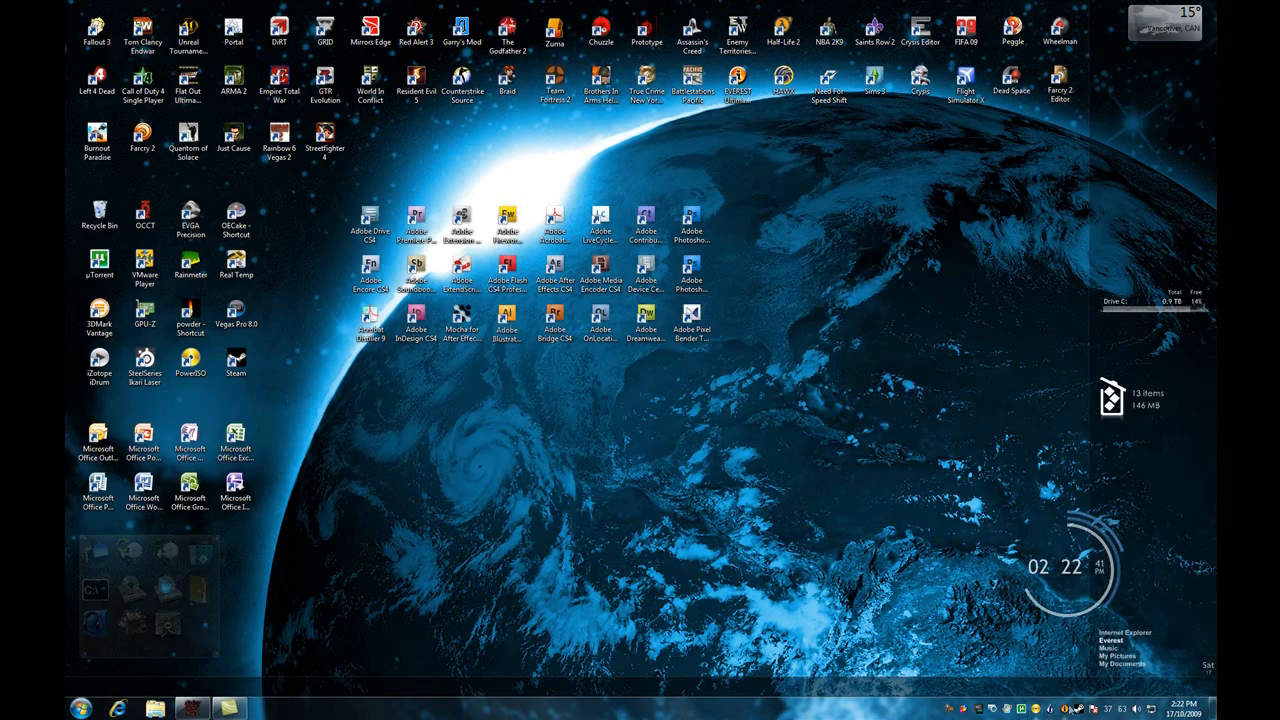
mouse_move(804, 572)
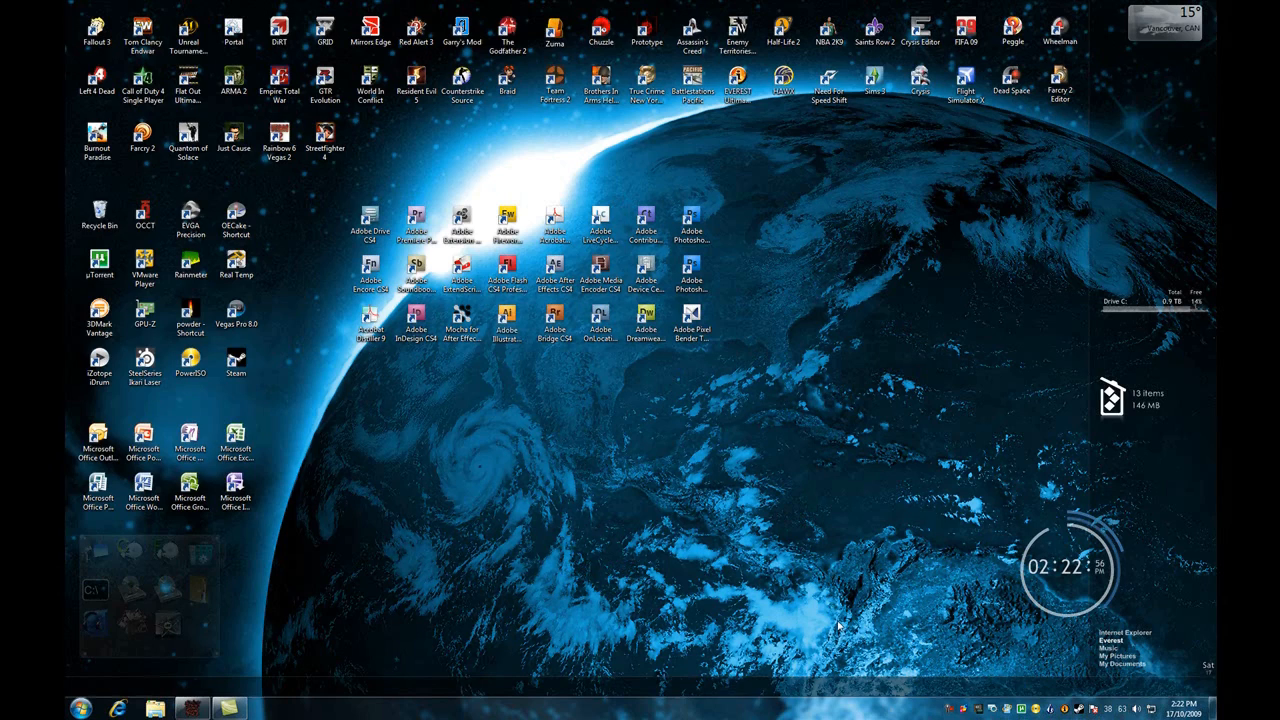
mouse_move(696, 542)
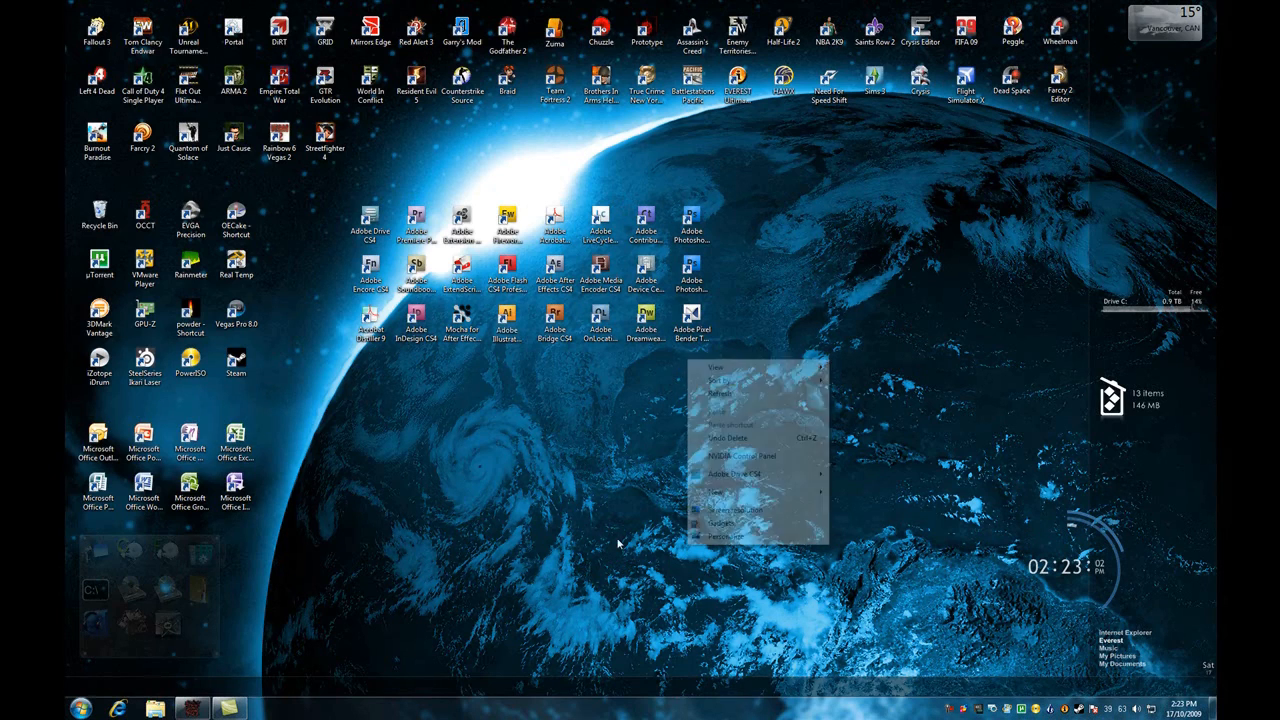
click(436, 616)
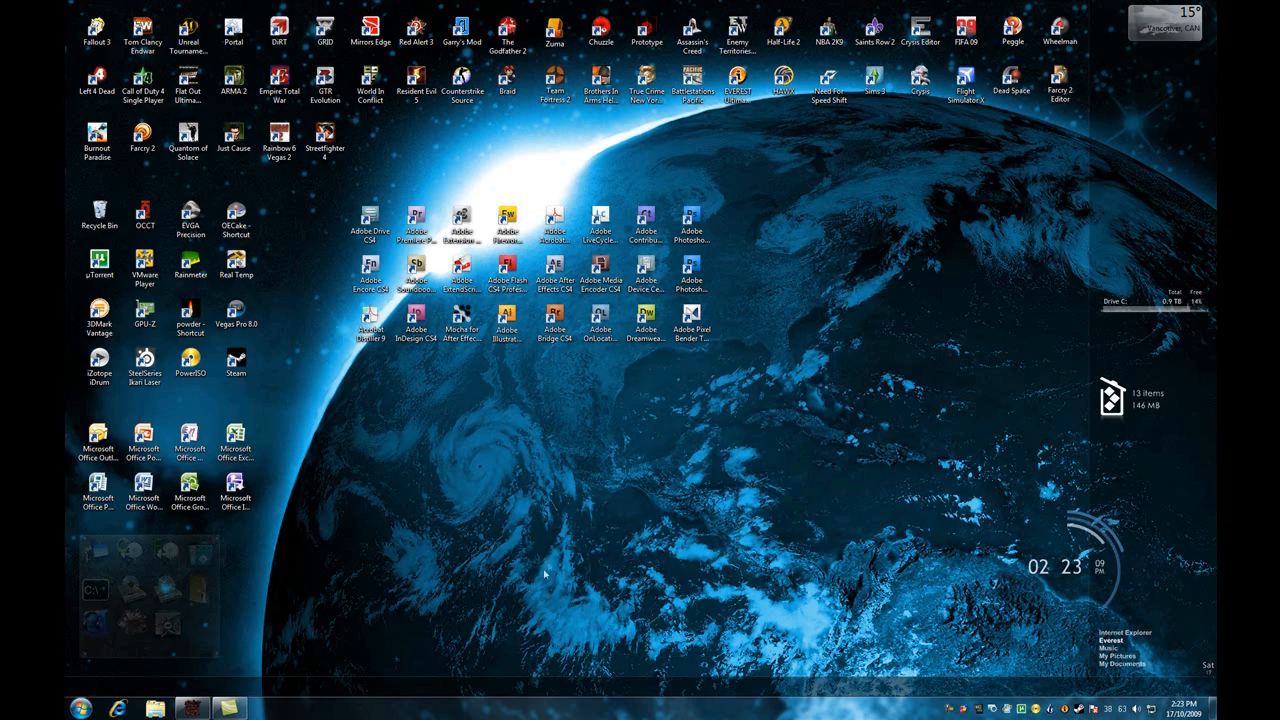
mouse_move(616, 514)
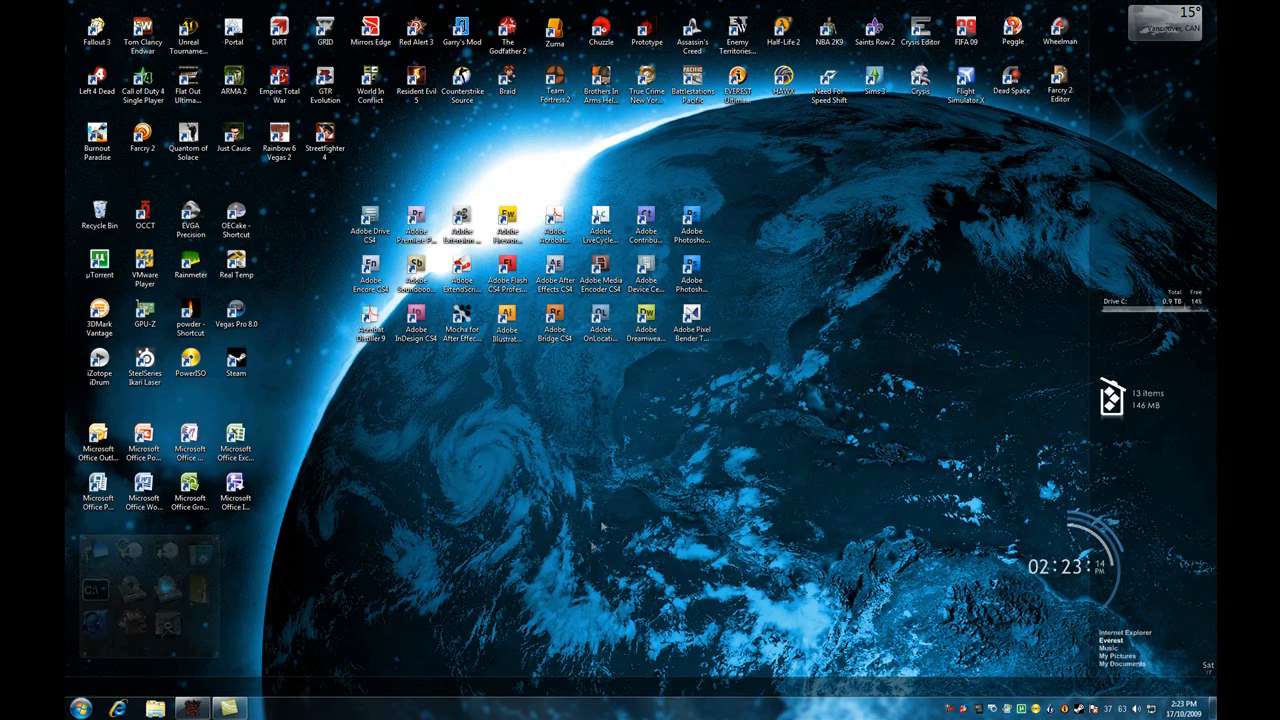
mouse_move(638, 502)
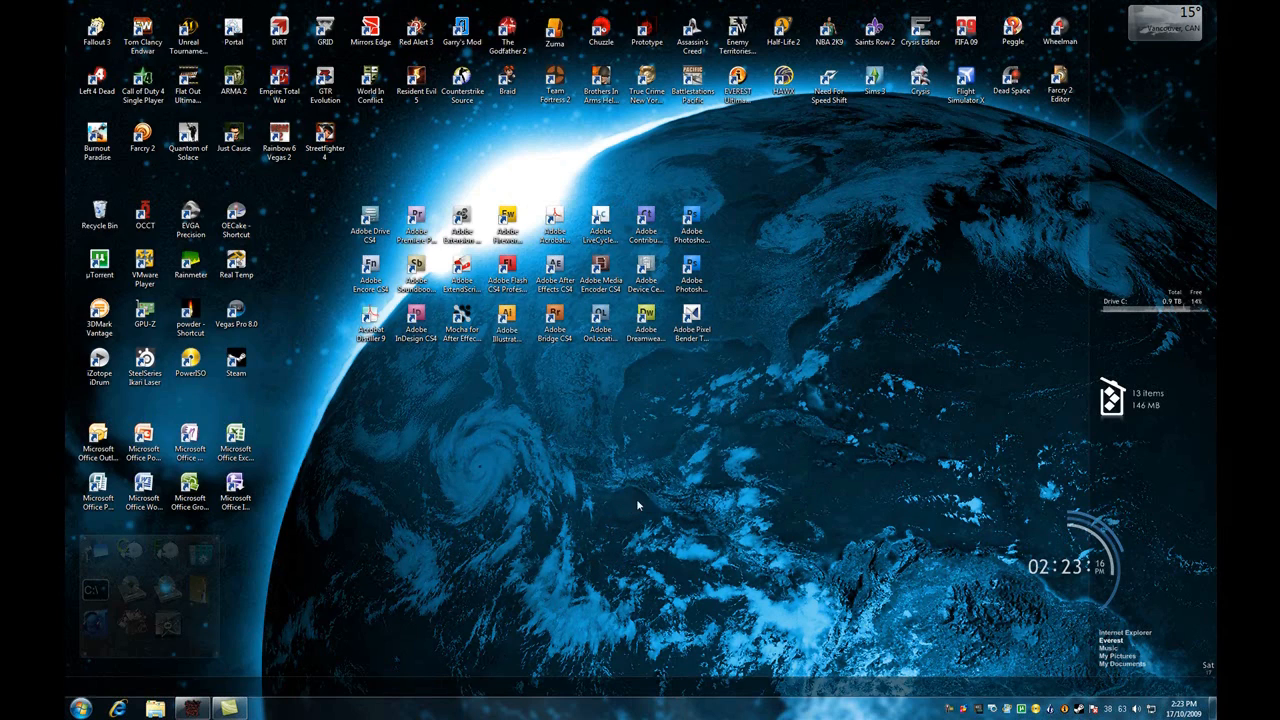
mouse_move(482, 620)
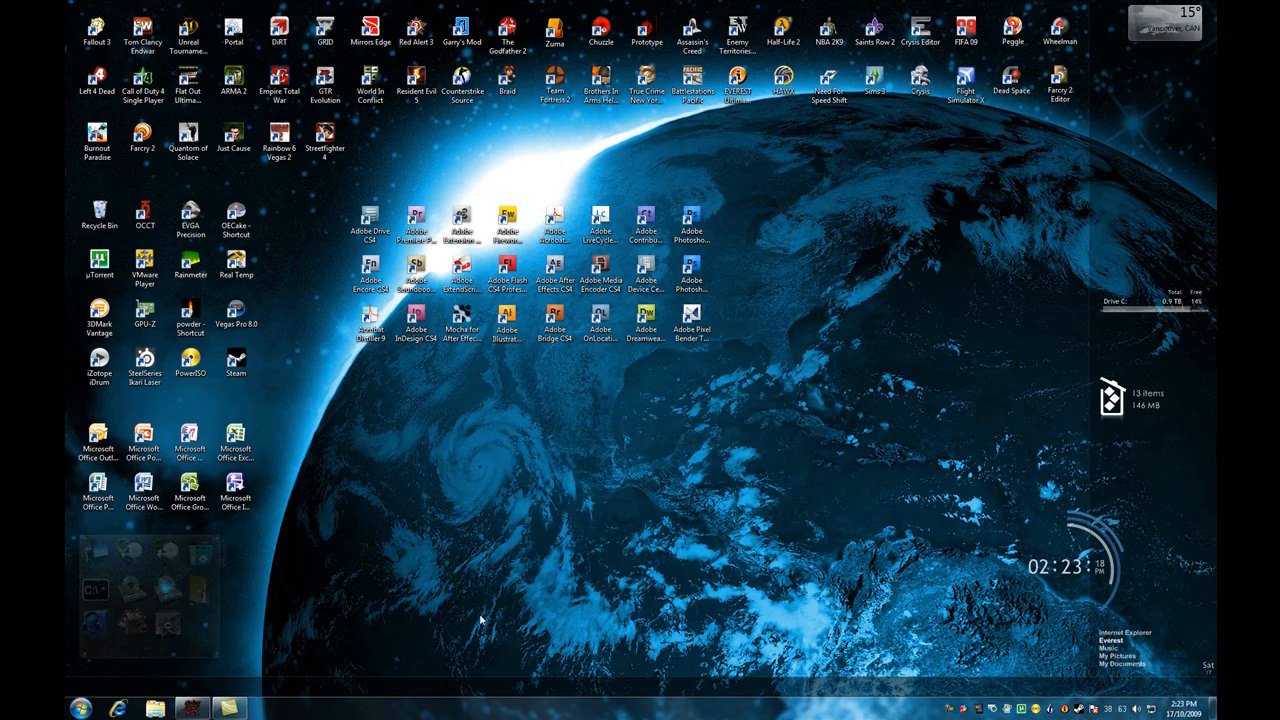
click(84, 704)
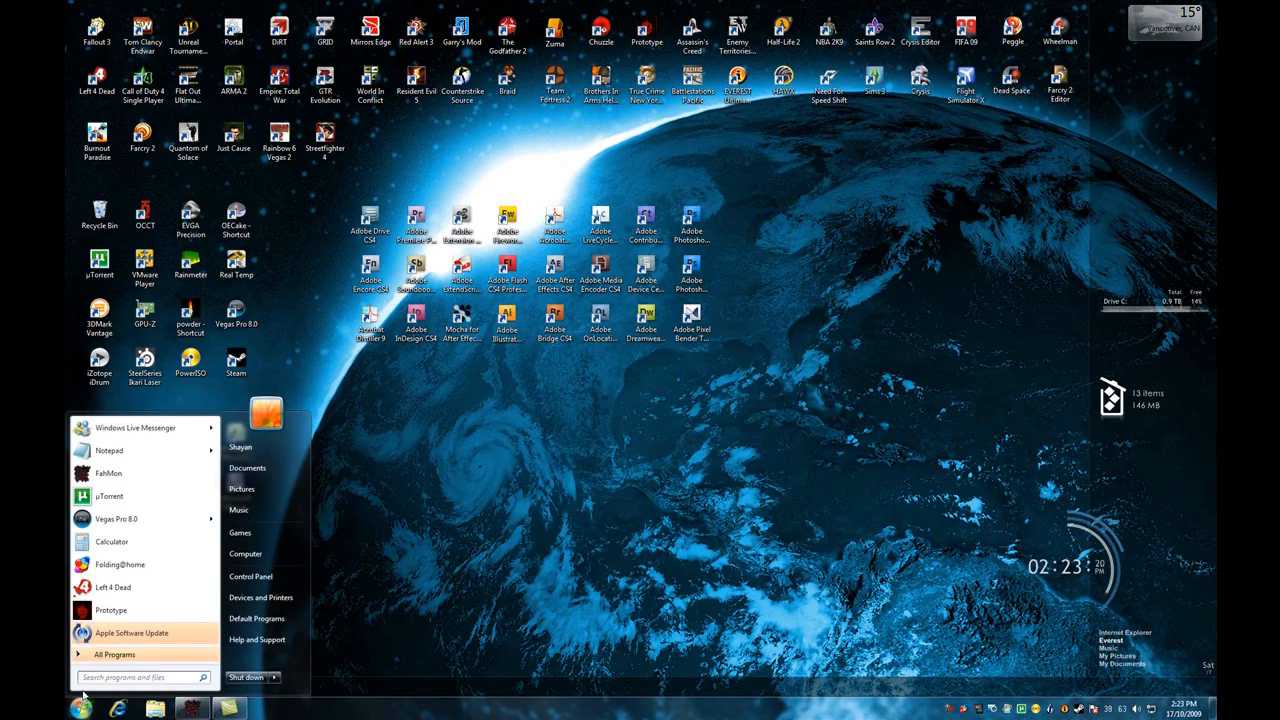
- Search for 'paint', launch it maximized and view the available brush styles
text(paint)
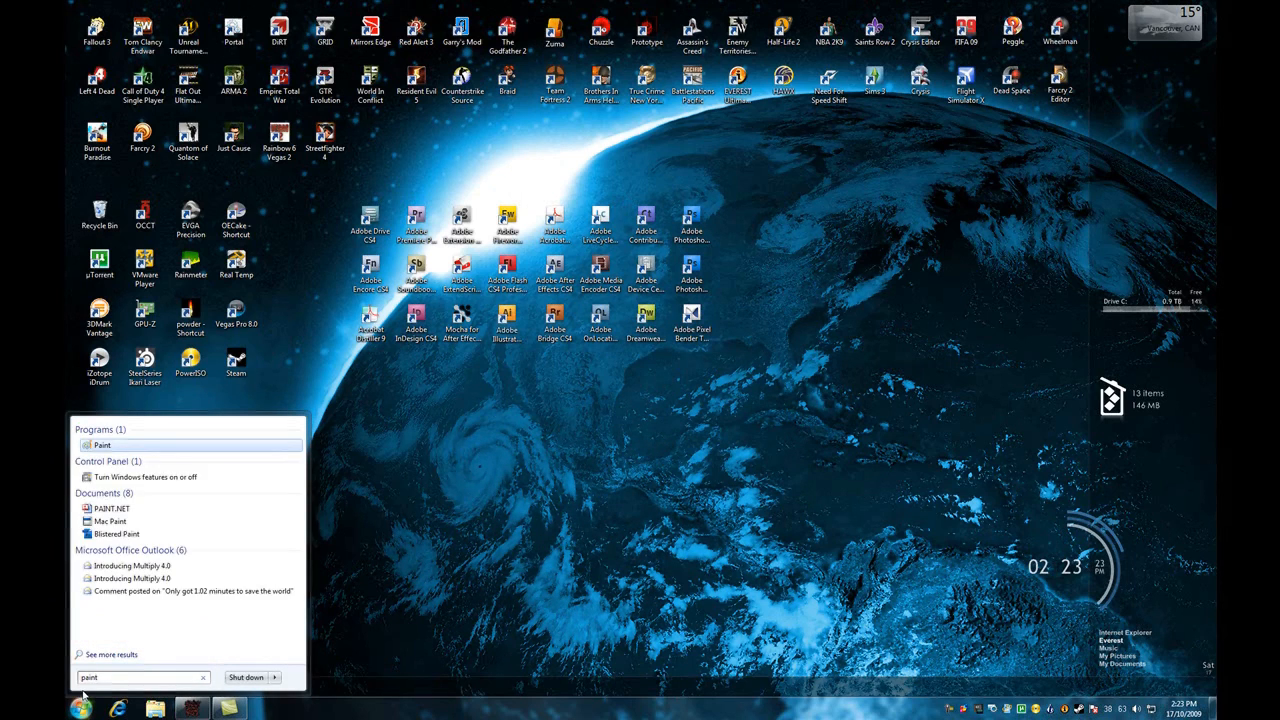
click(102, 444)
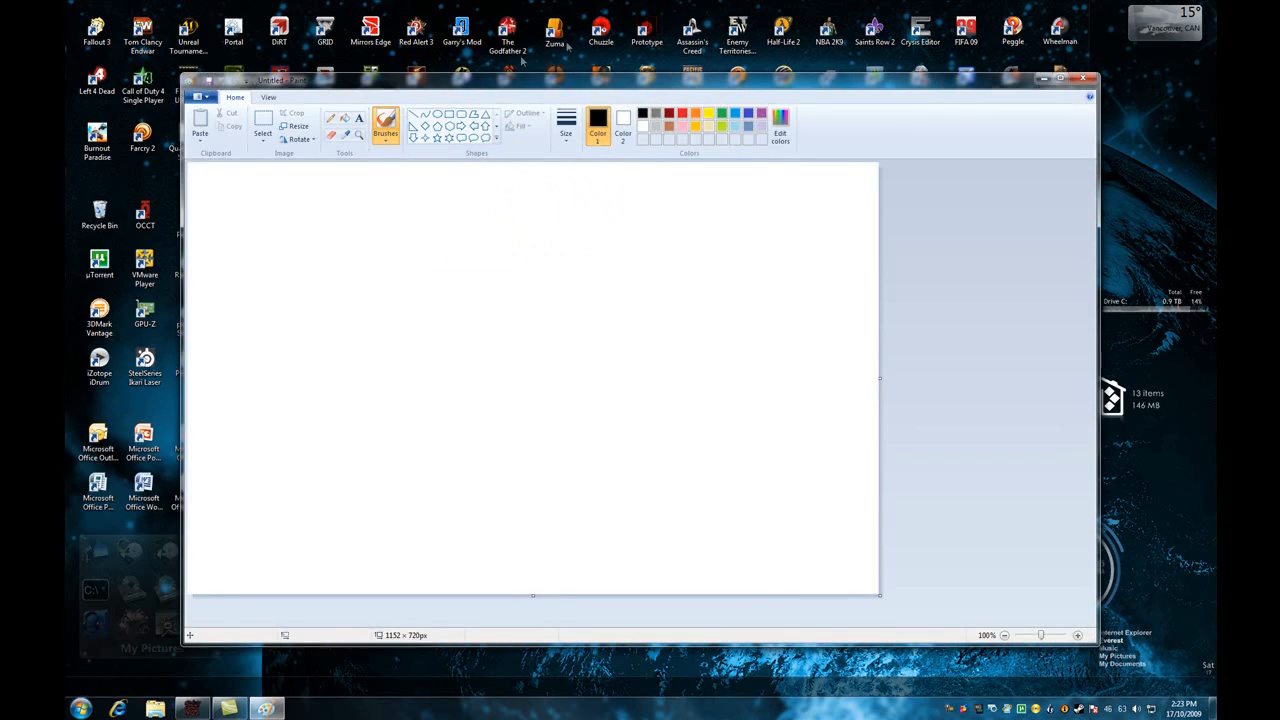
click(1056, 76)
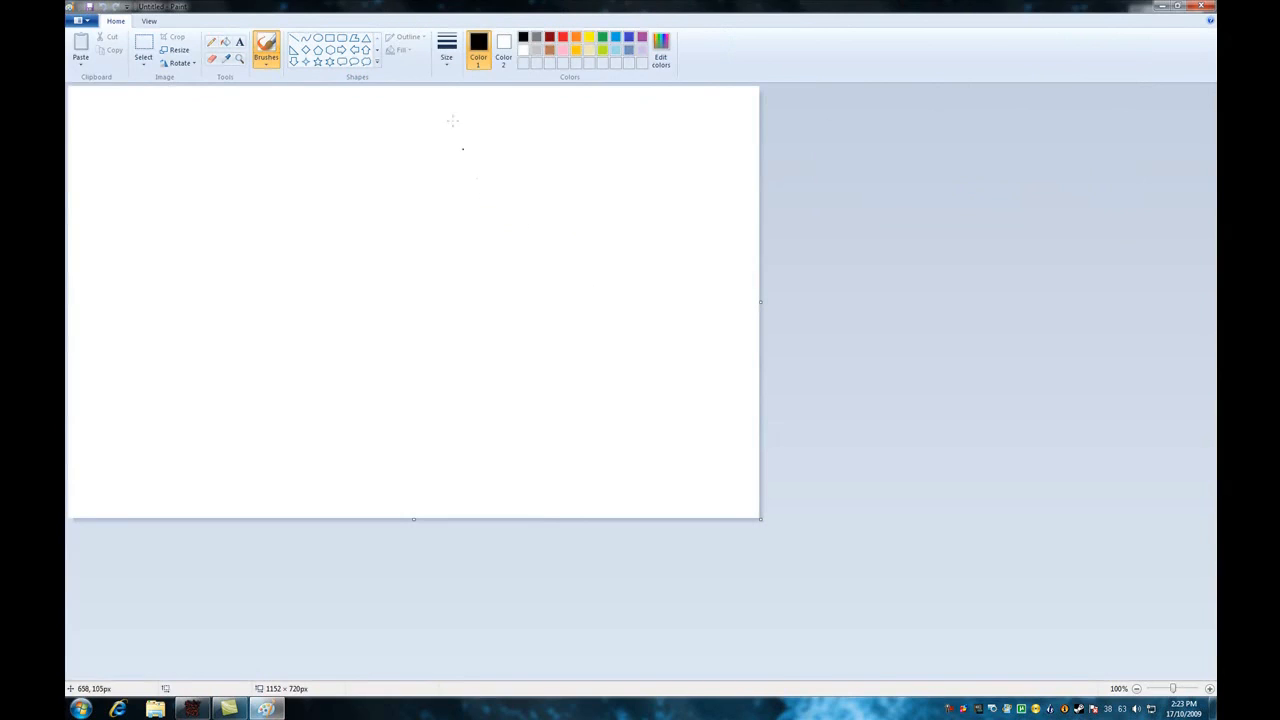
click(266, 44)
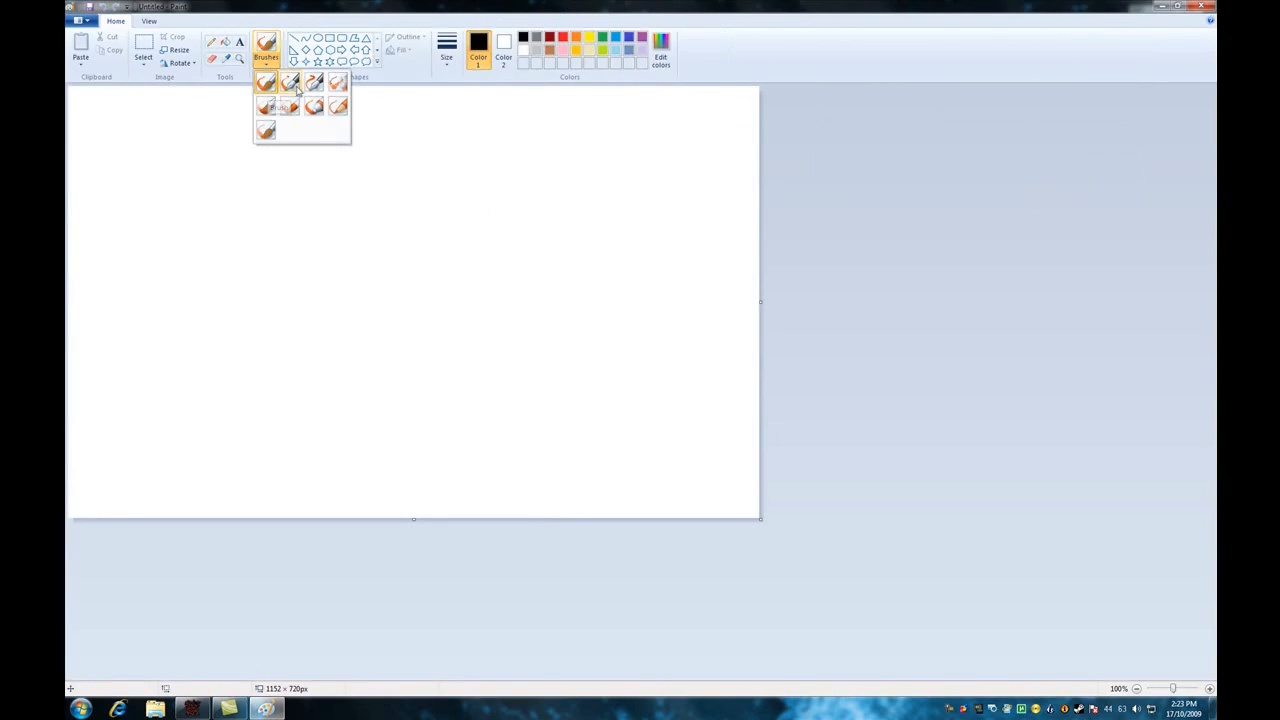
mouse_move(292, 82)
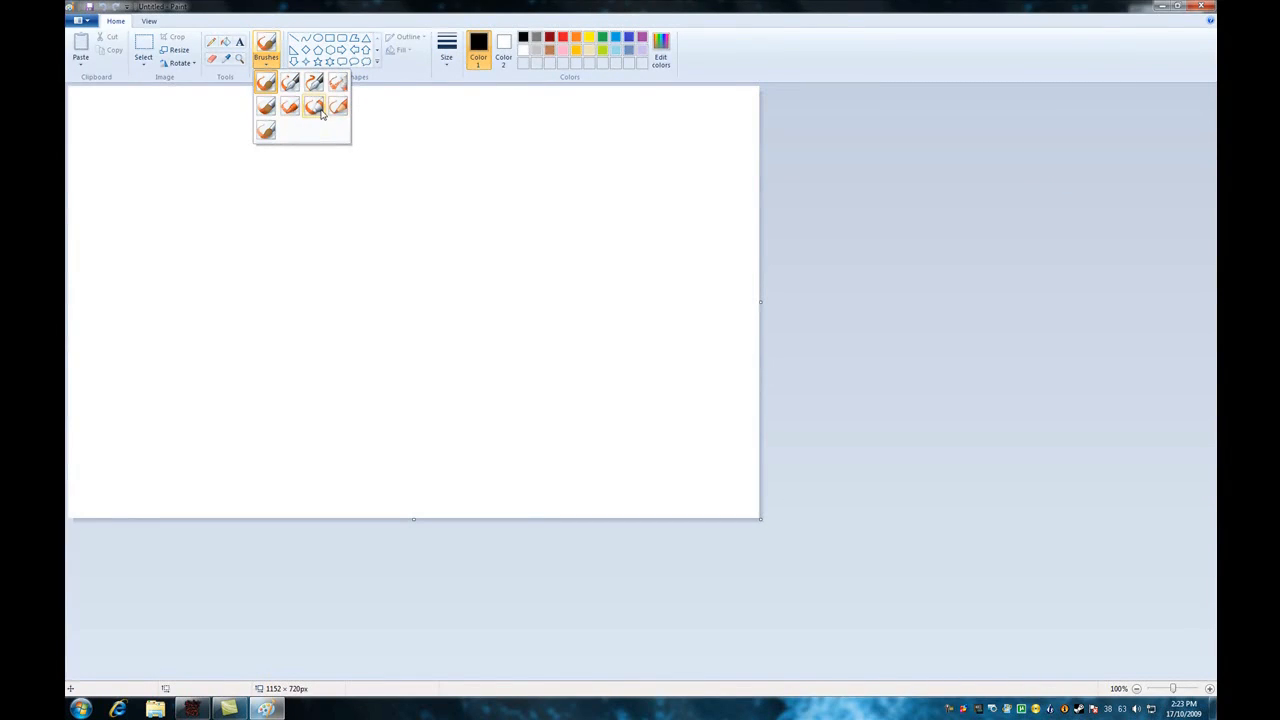
mouse_move(338, 108)
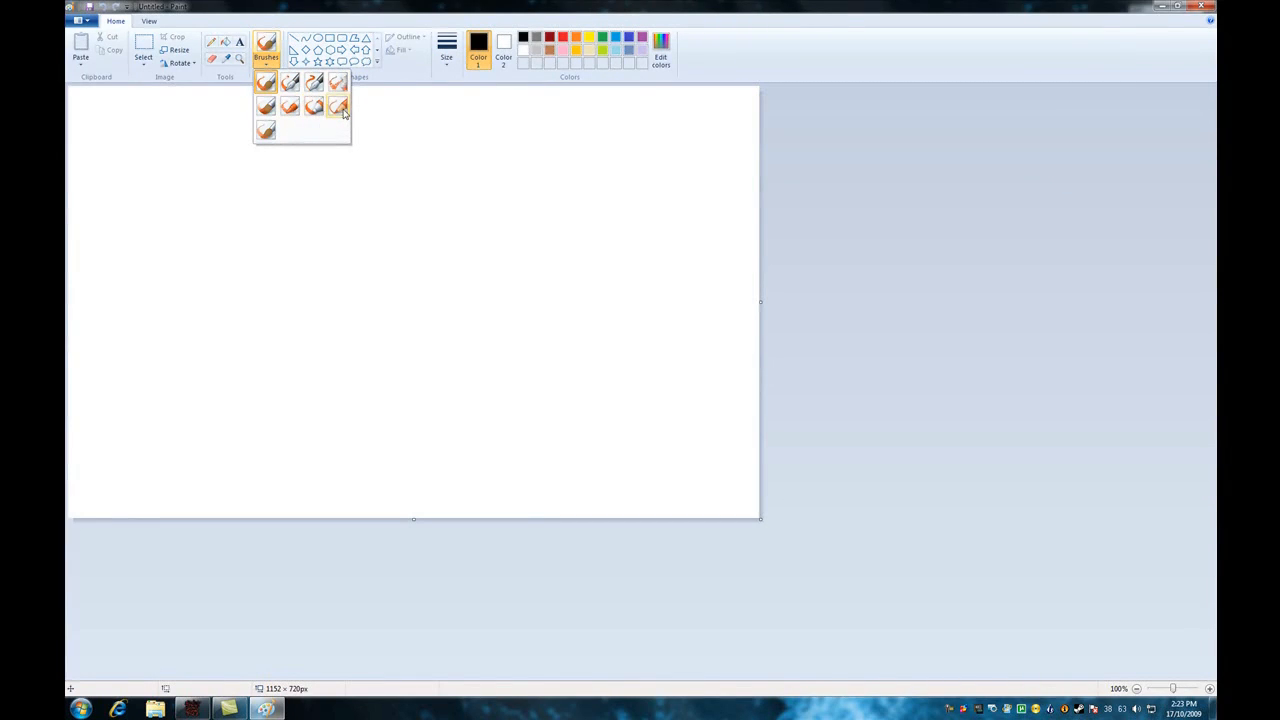
mouse_move(266, 128)
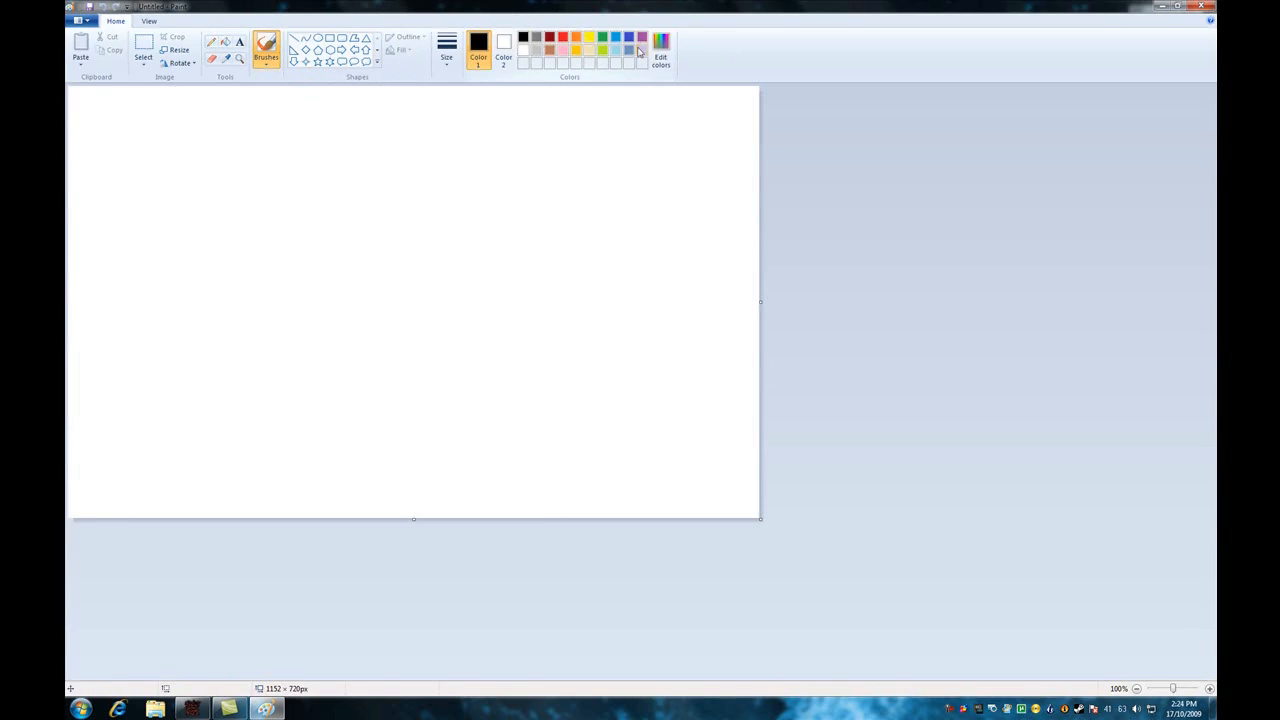
- Draw looping black brush strokes on the canvas and fill one enclosed loop with black
click(660, 48)
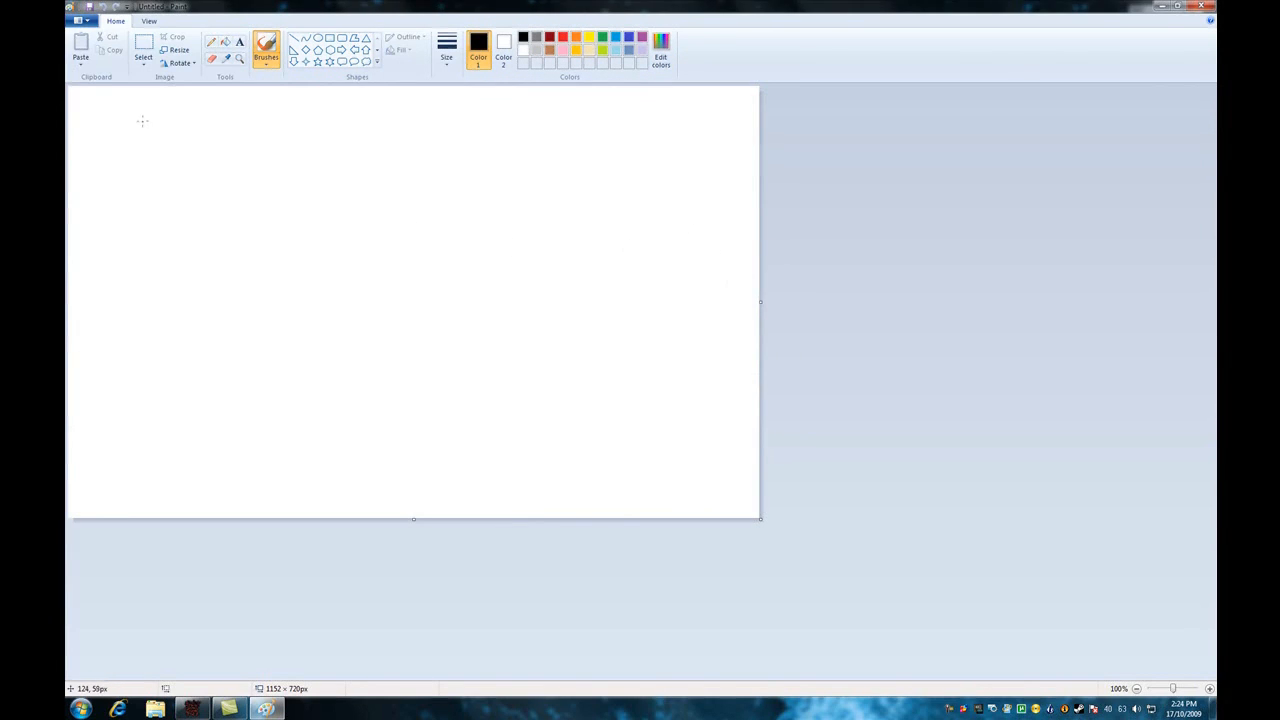
click(80, 20)
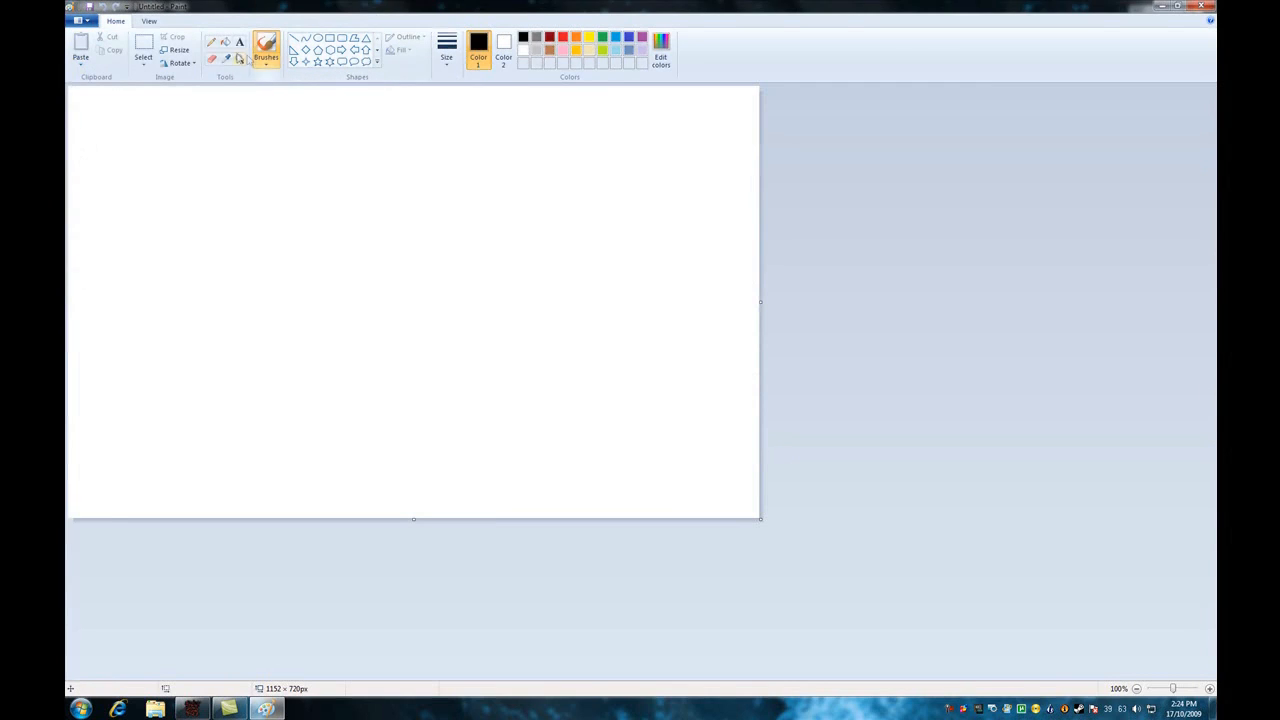
mouse_move(428, 232)
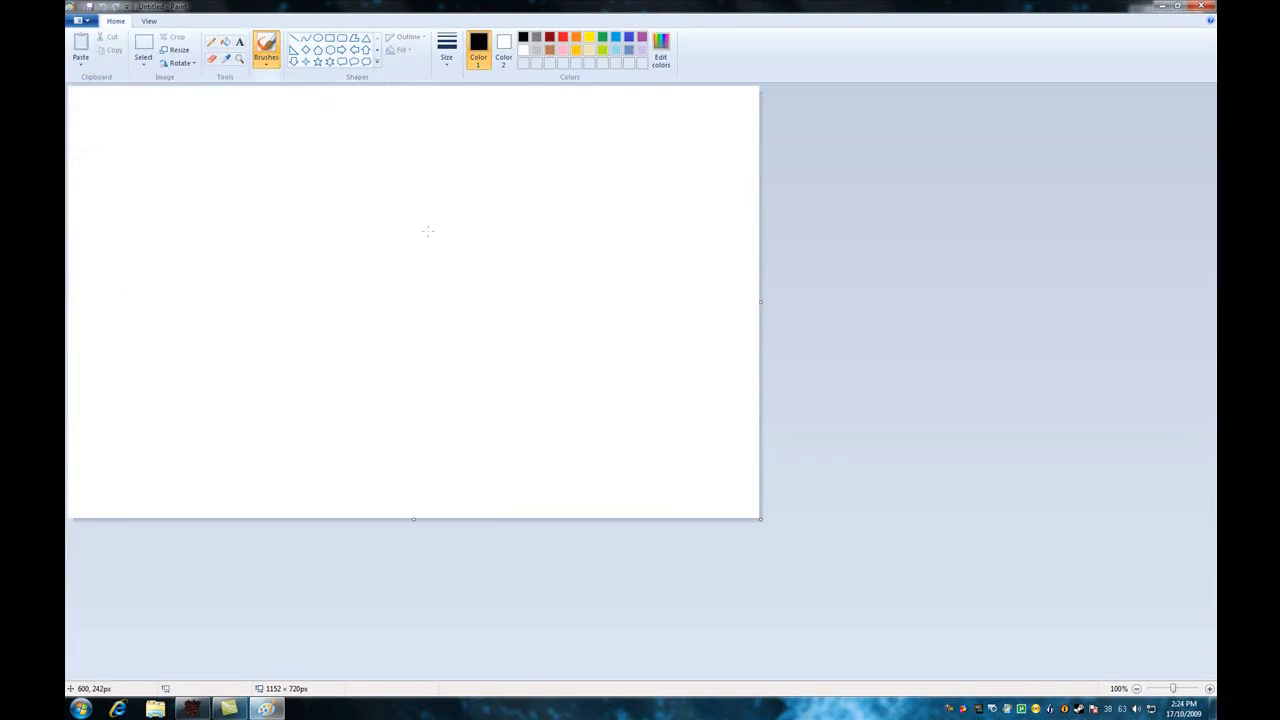
click(446, 44)
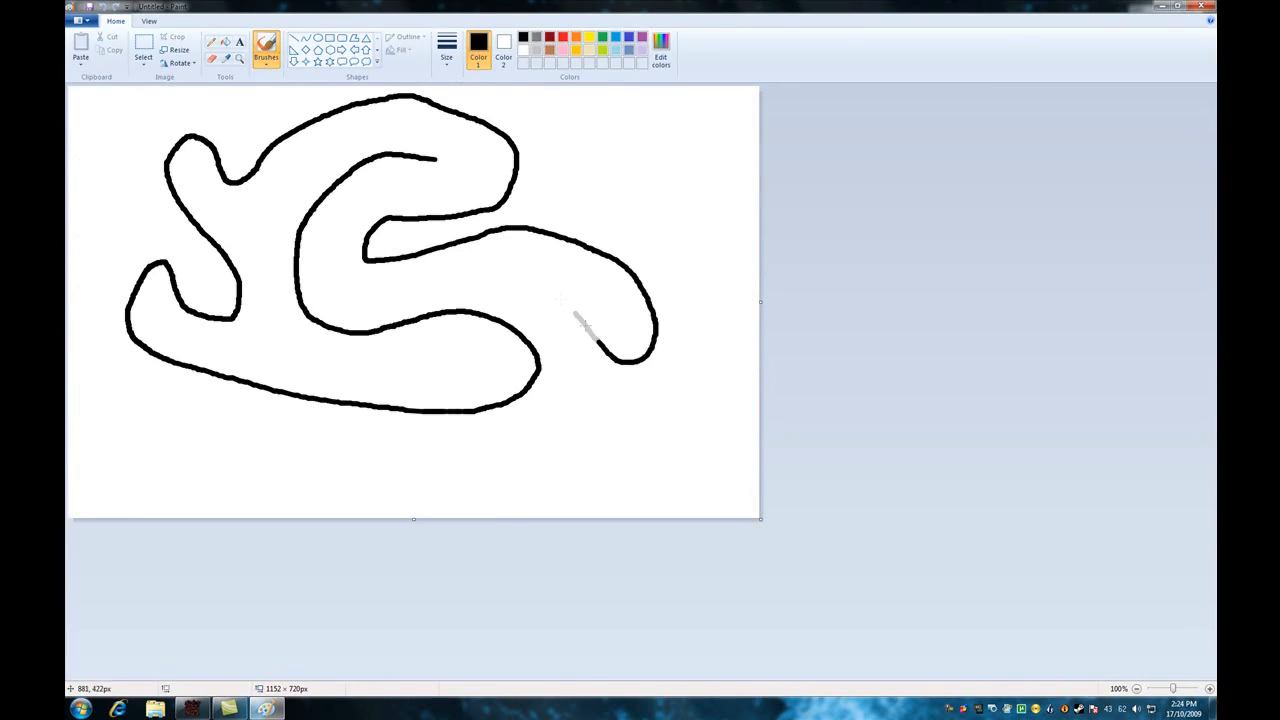
drag(580, 320, 620, 460)
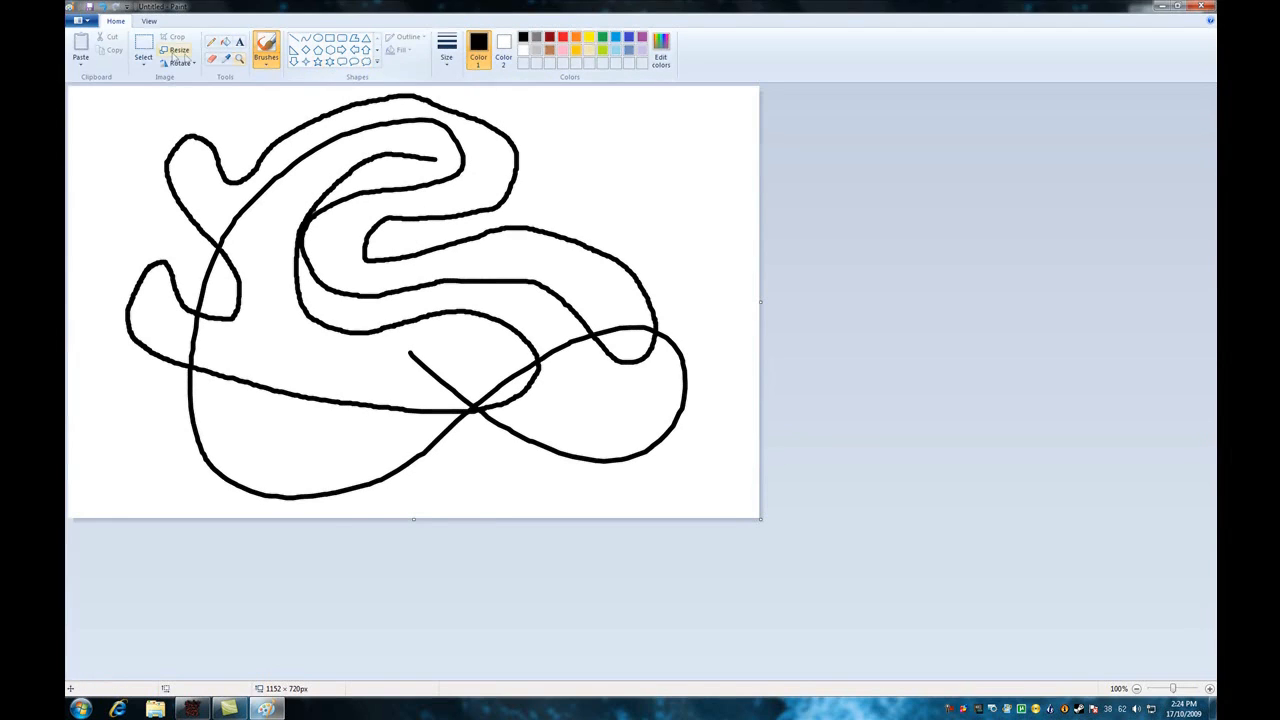
click(356, 378)
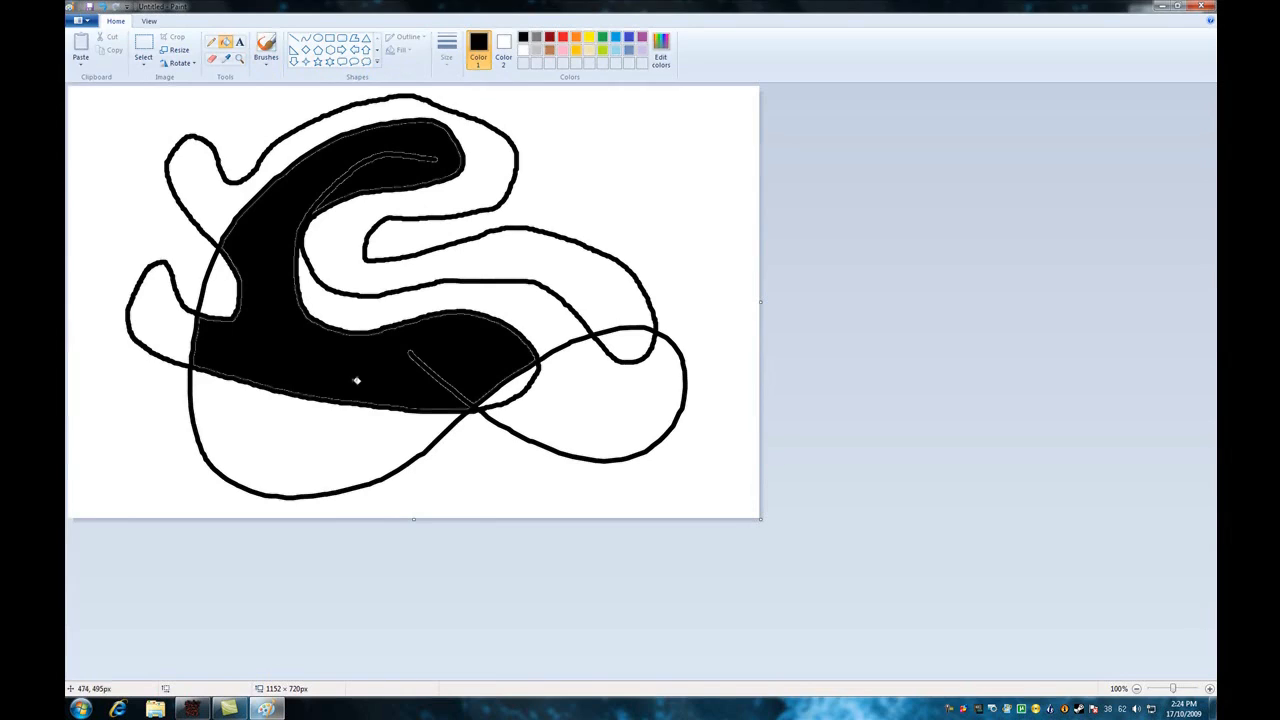
mouse_move(262, 312)
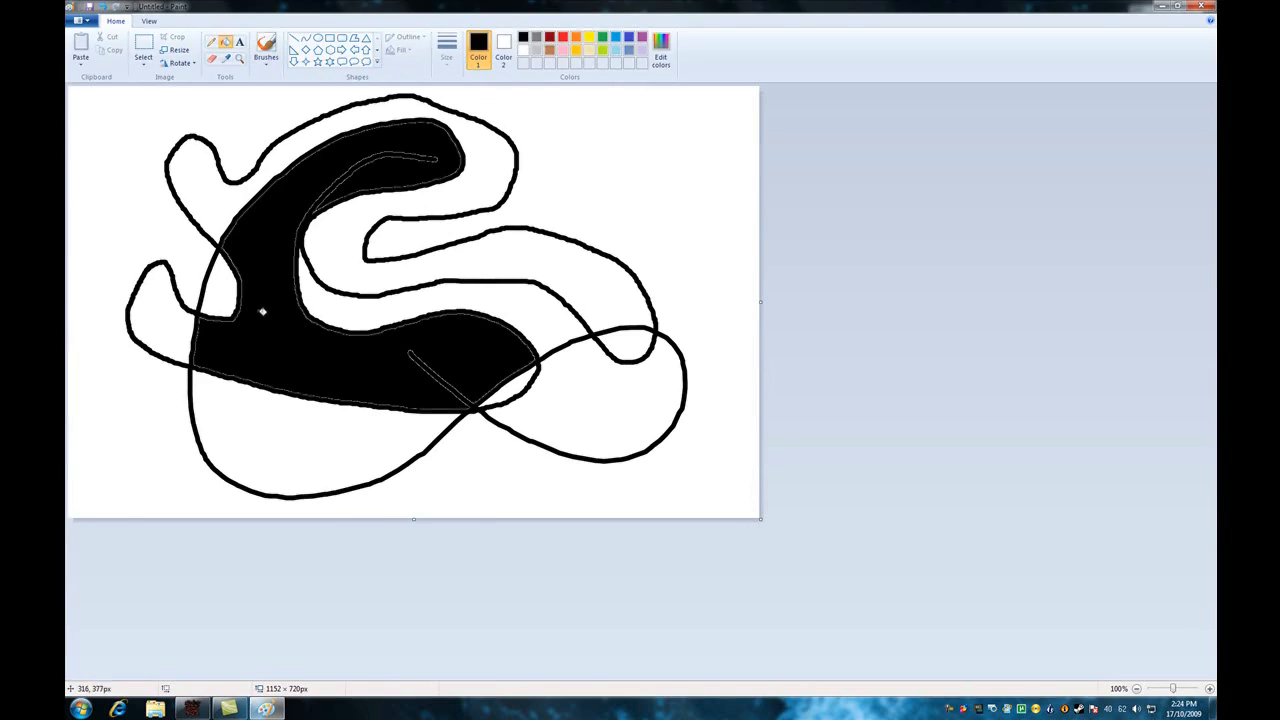
mouse_move(344, 348)
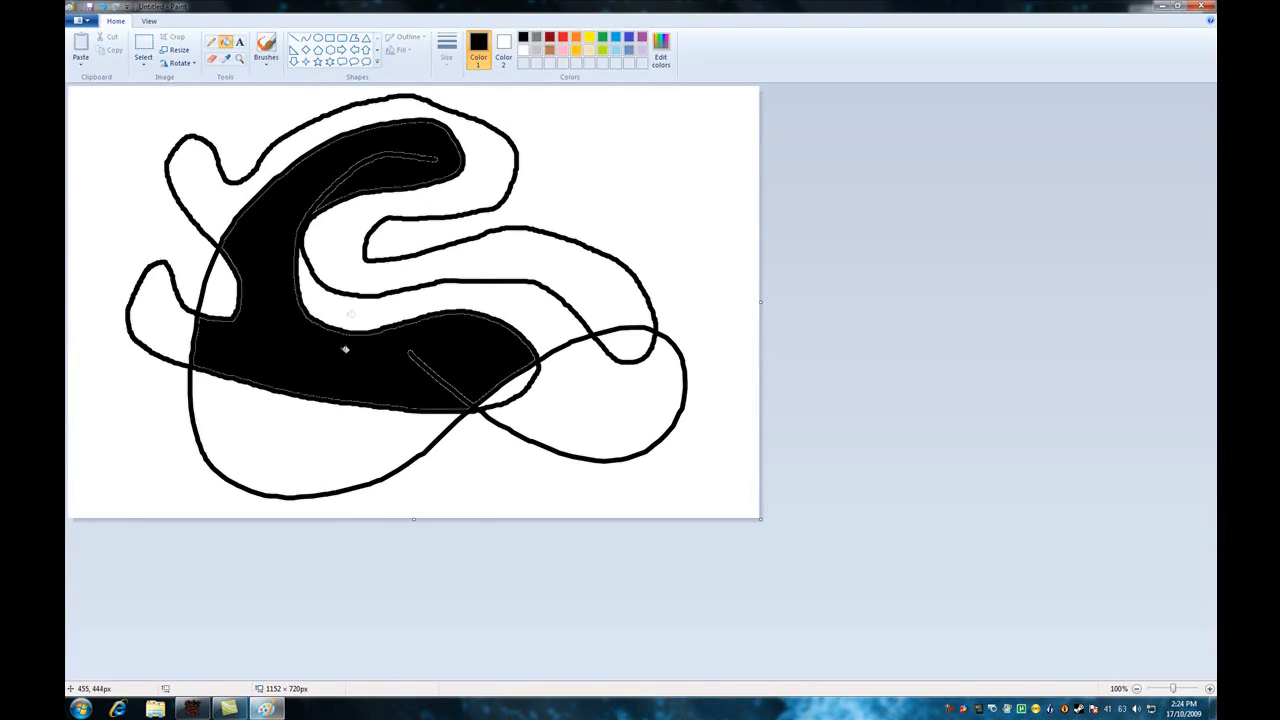
mouse_move(1018, 28)
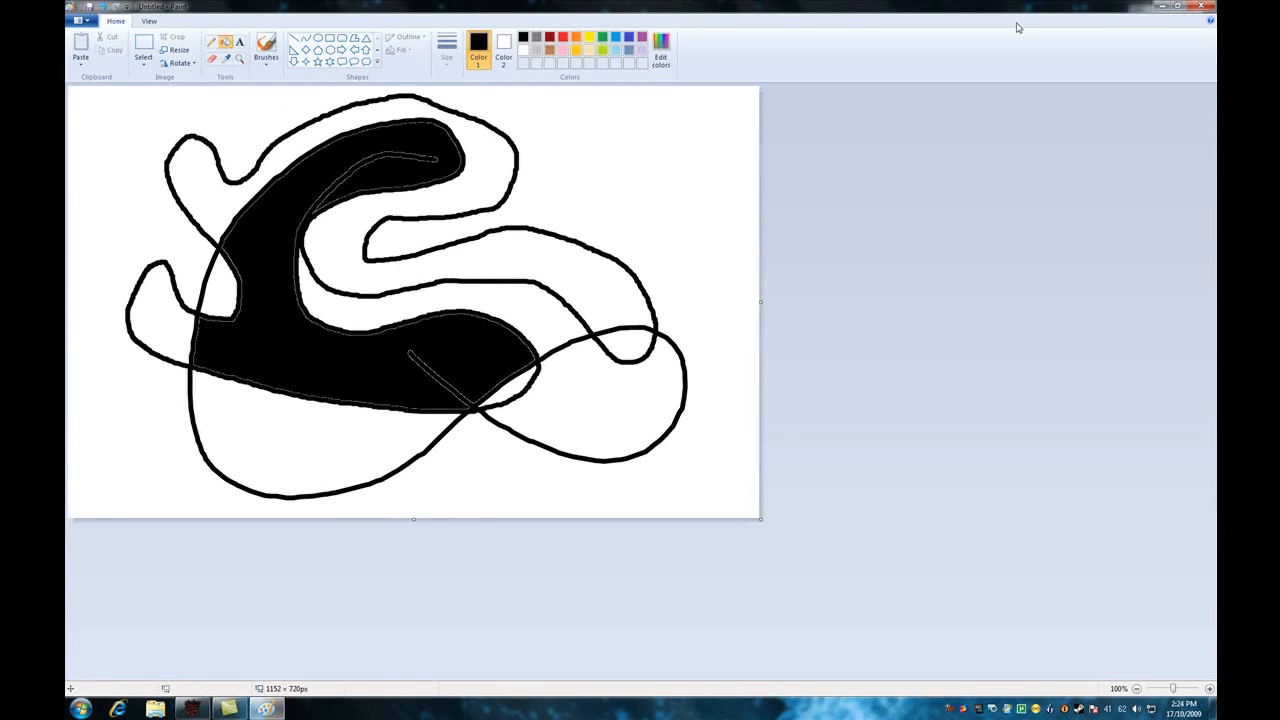
mouse_move(984, 248)
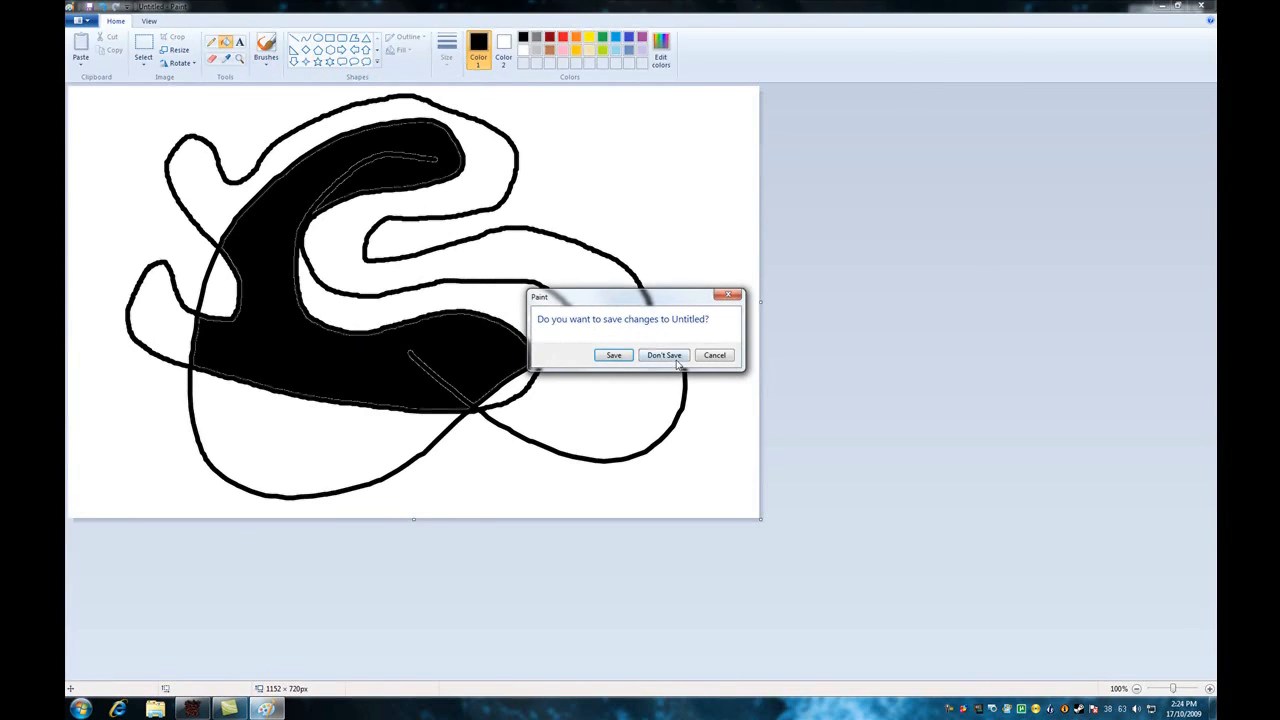
- Discard the Paint drawing, launch Calculator from Start, move it lower on the desktop and close it
click(664, 356)
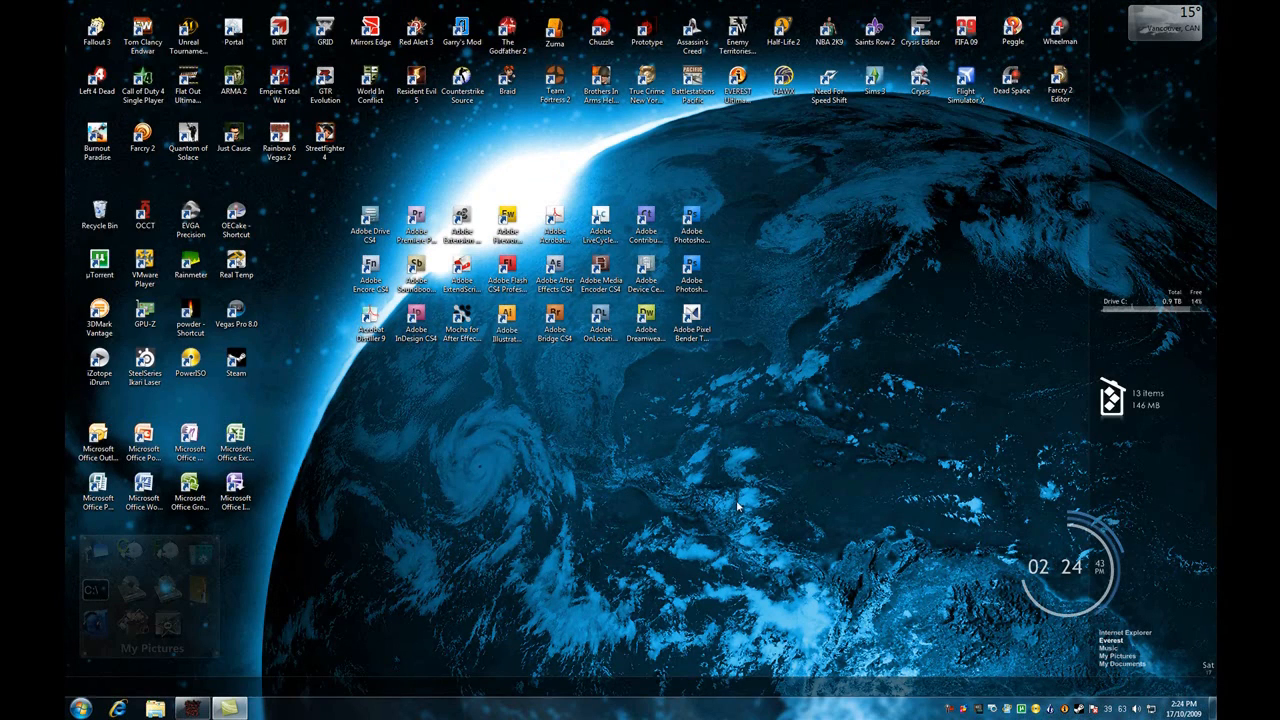
click(84, 704)
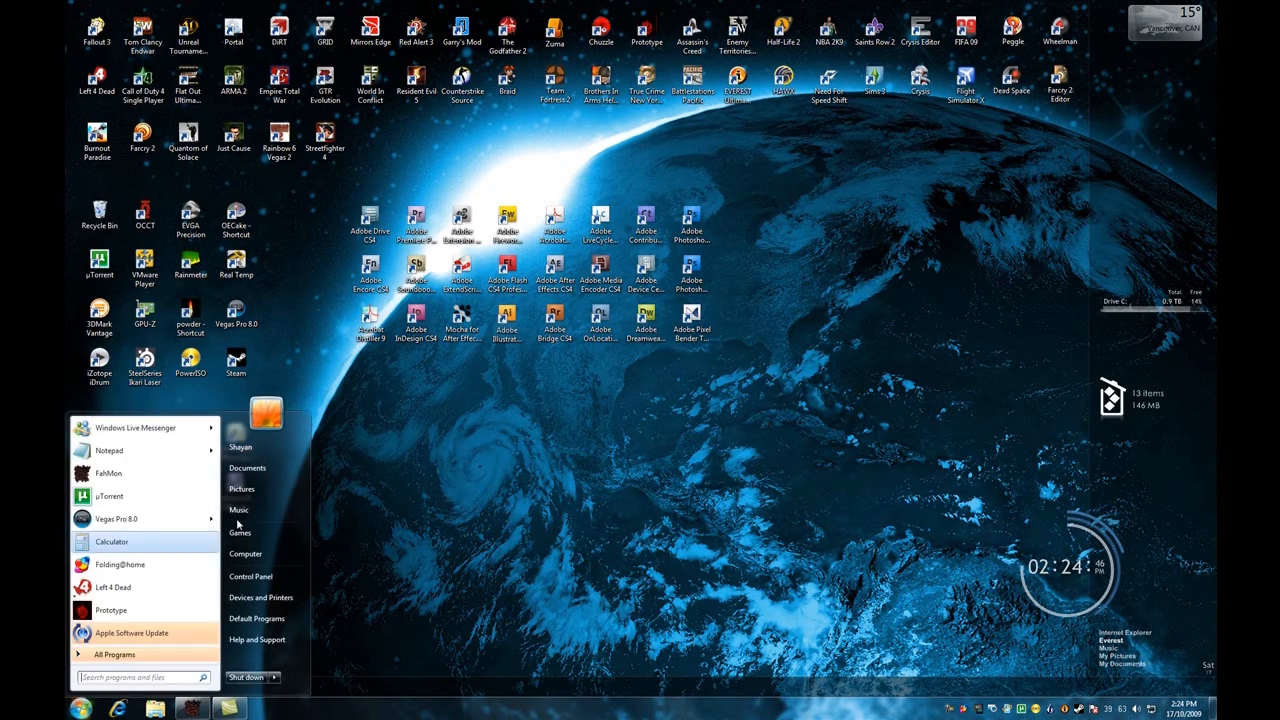
click(112, 540)
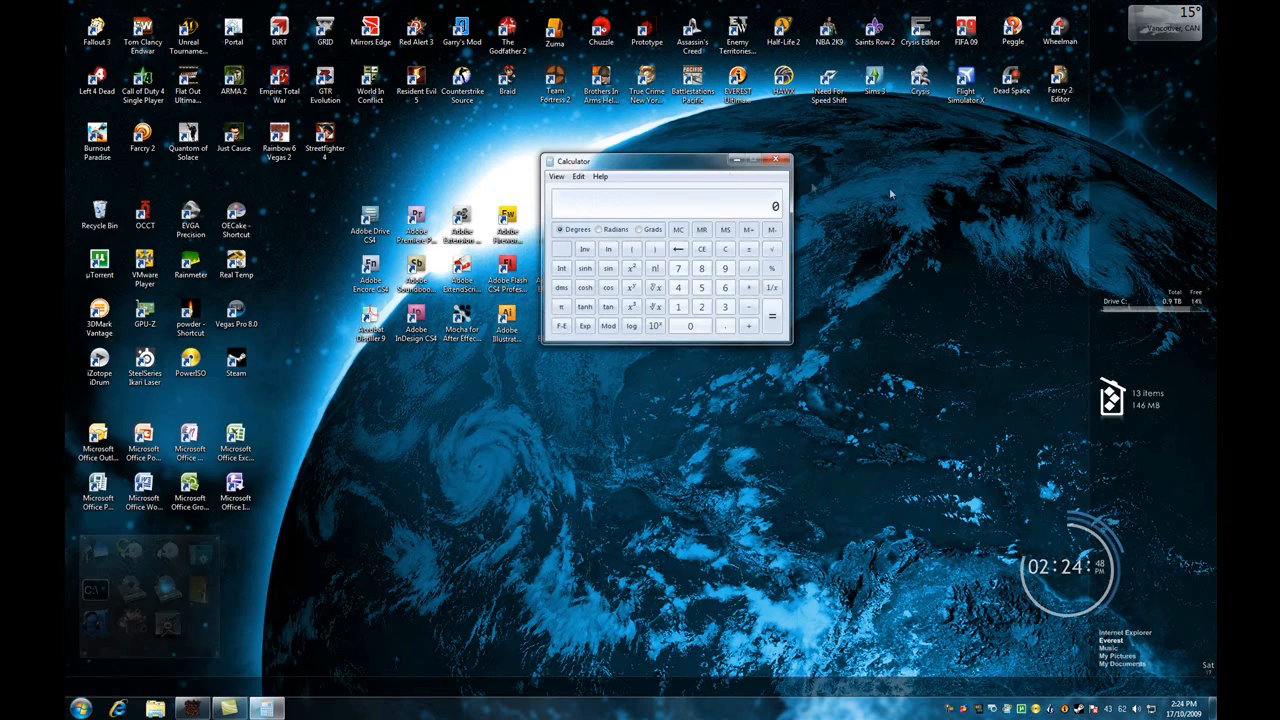
drag(668, 160, 632, 392)
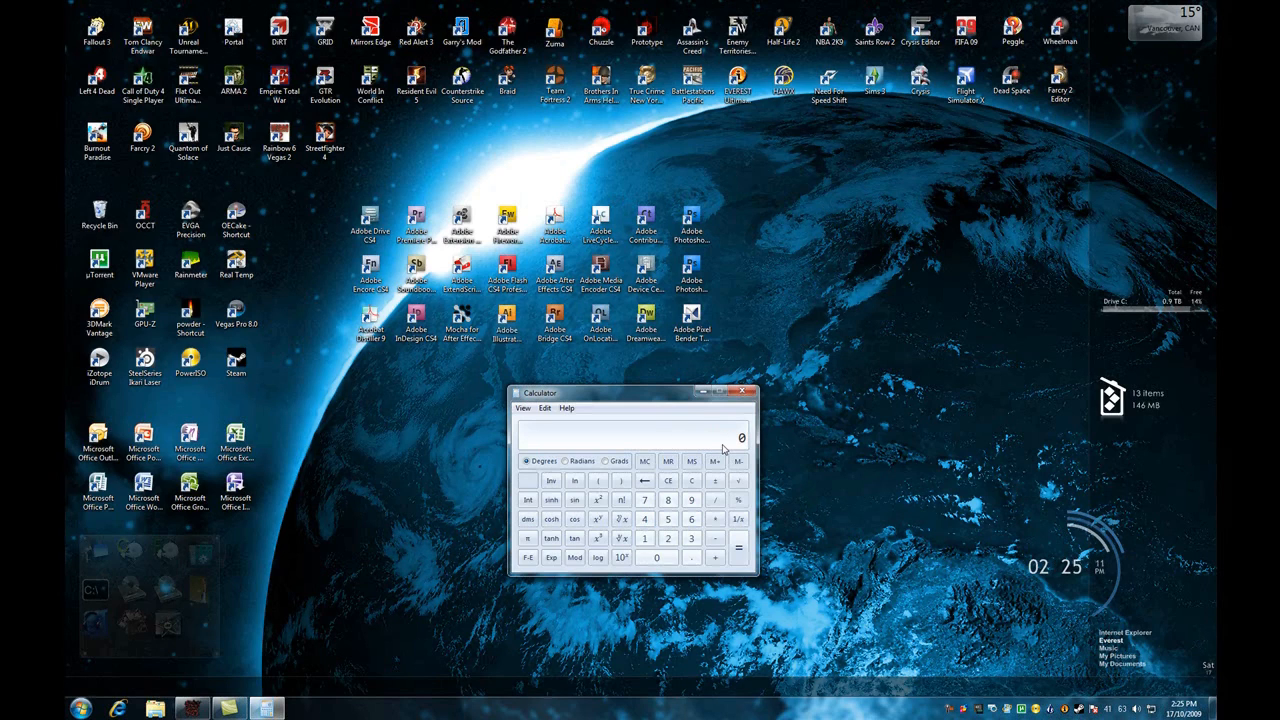
mouse_move(736, 354)
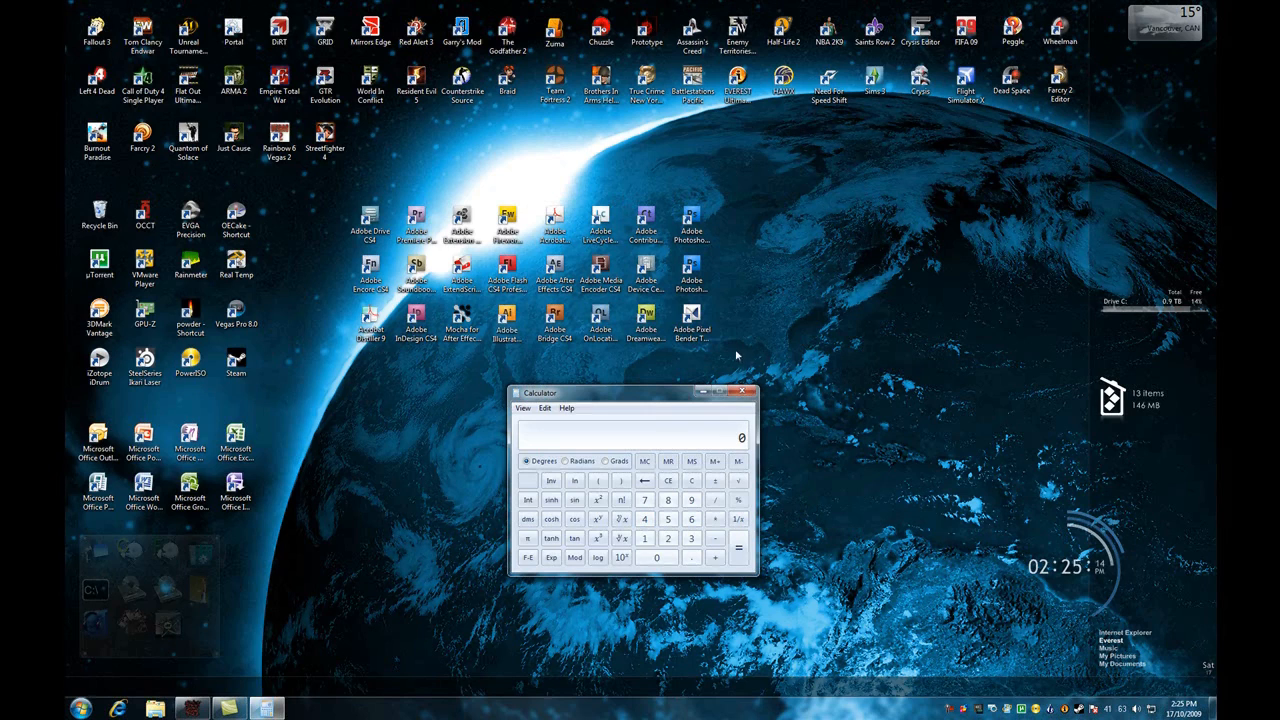
click(746, 390)
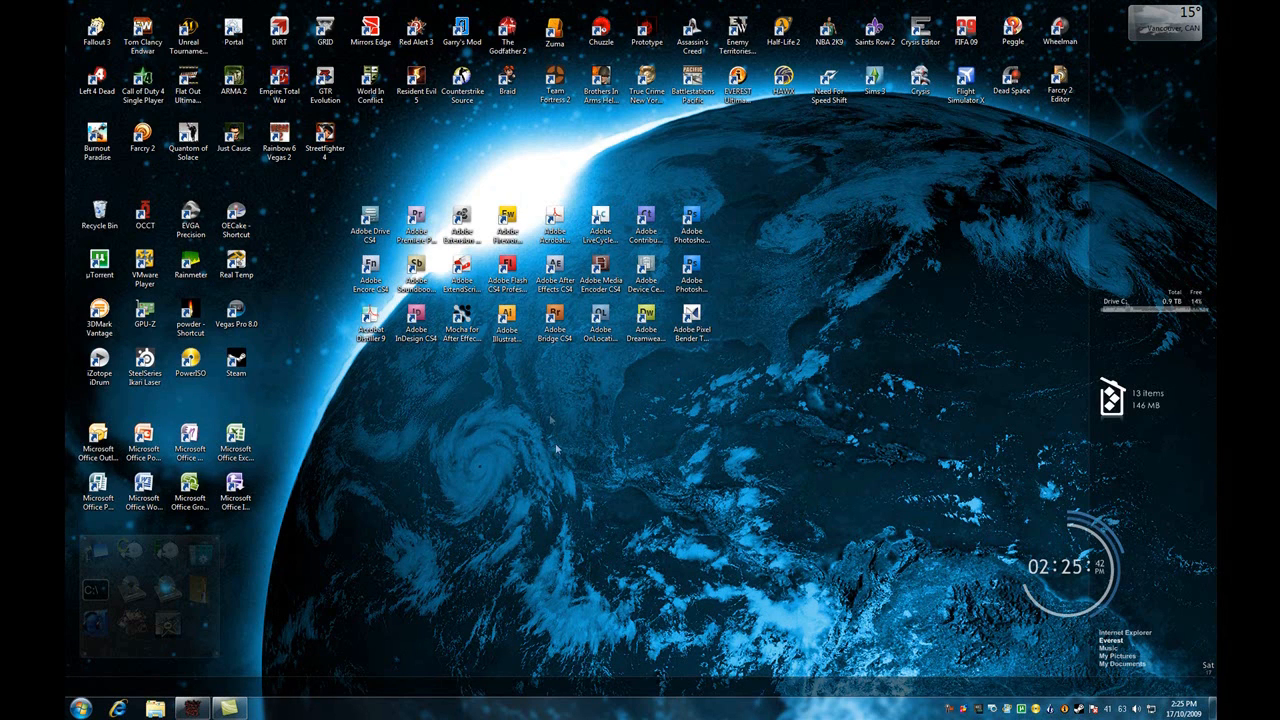
mouse_move(600, 444)
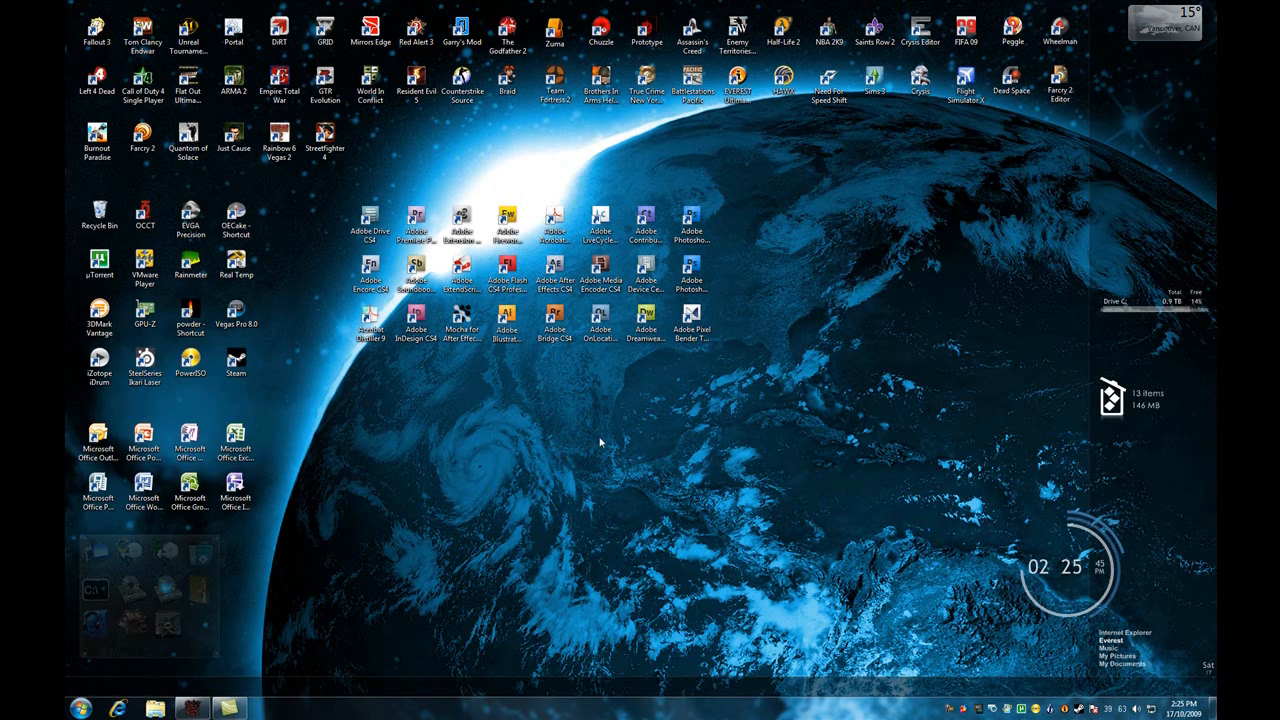
mouse_move(600, 442)
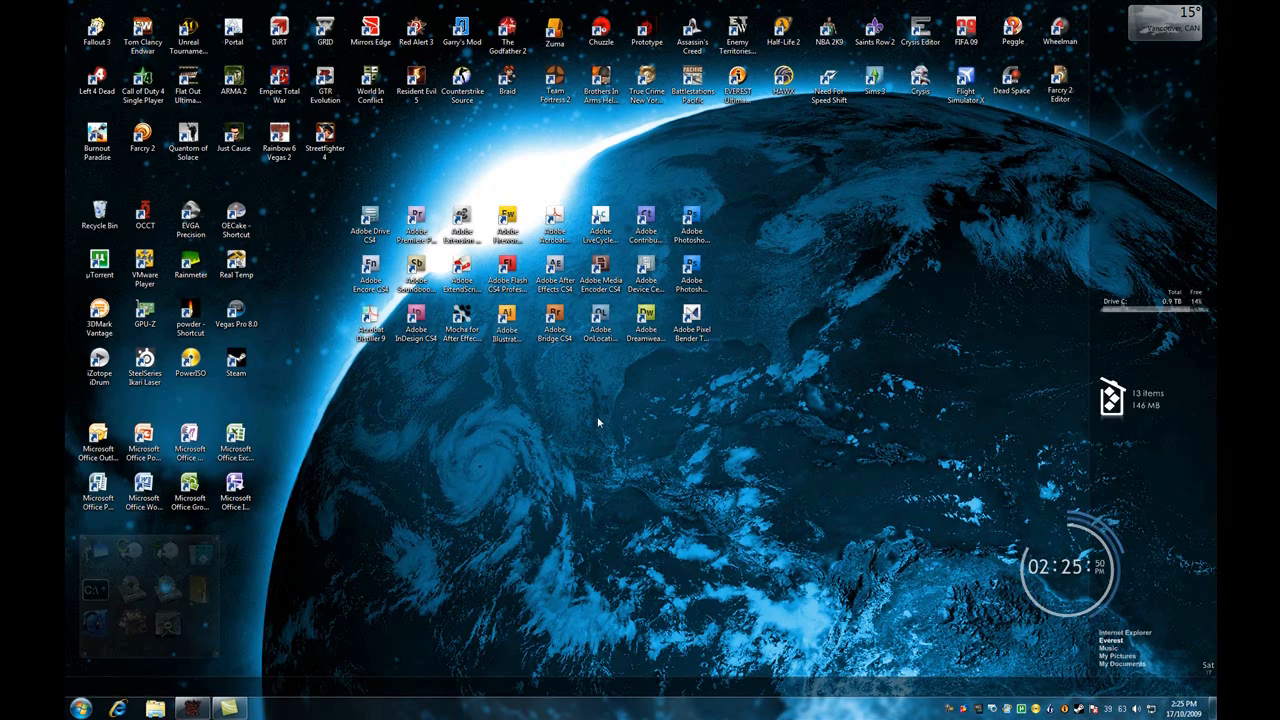
mouse_move(568, 440)
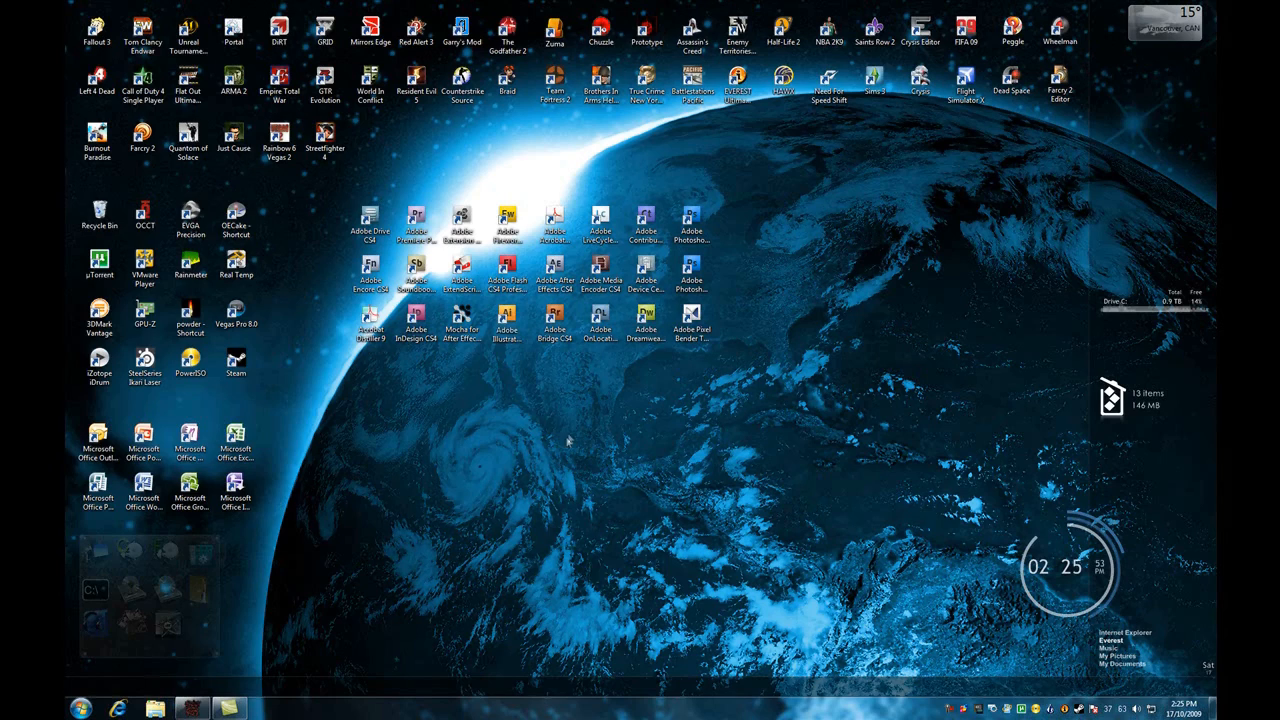
- Personalize the desktop from its context menu, maximized, and apply the Architecture theme
right_click(568, 440)
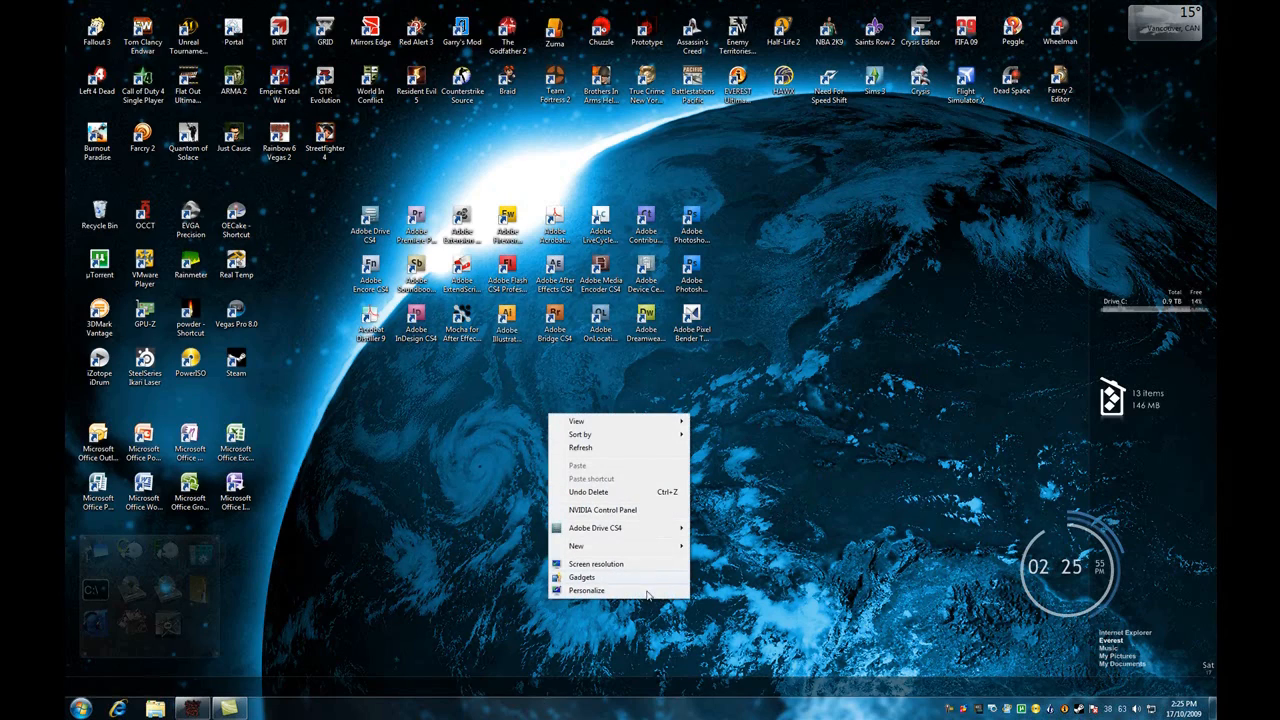
click(586, 588)
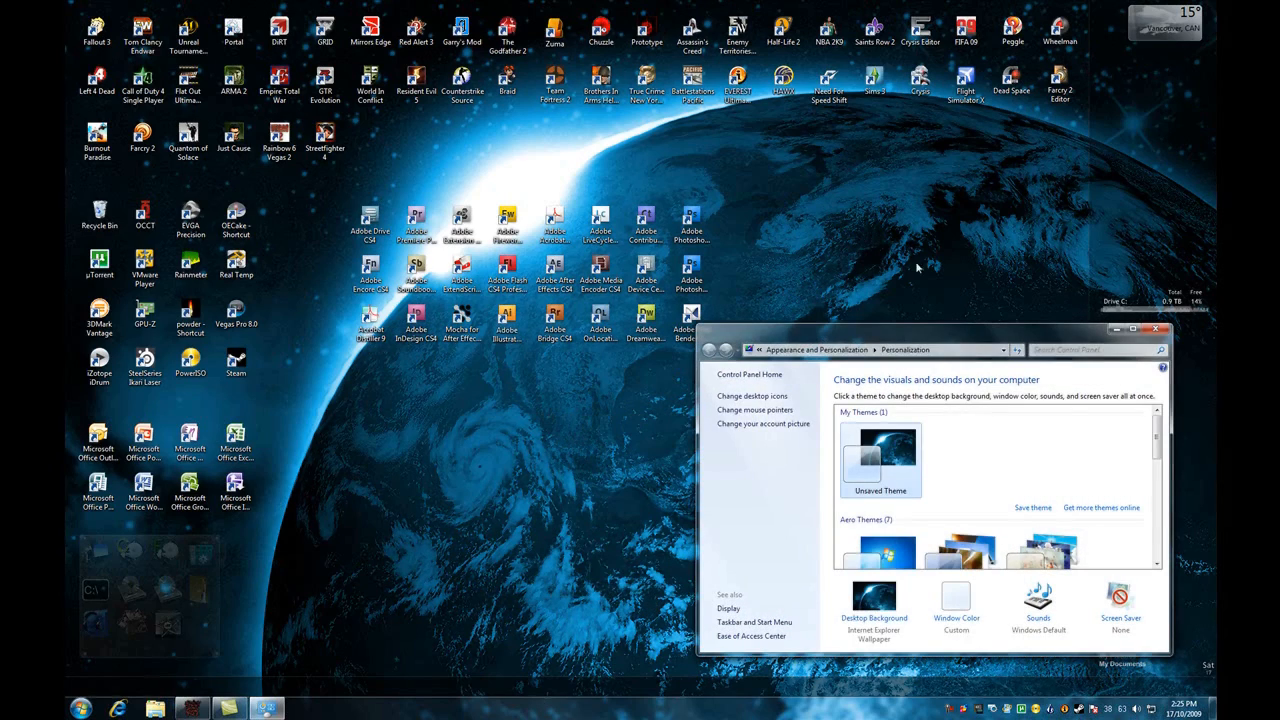
click(1142, 328)
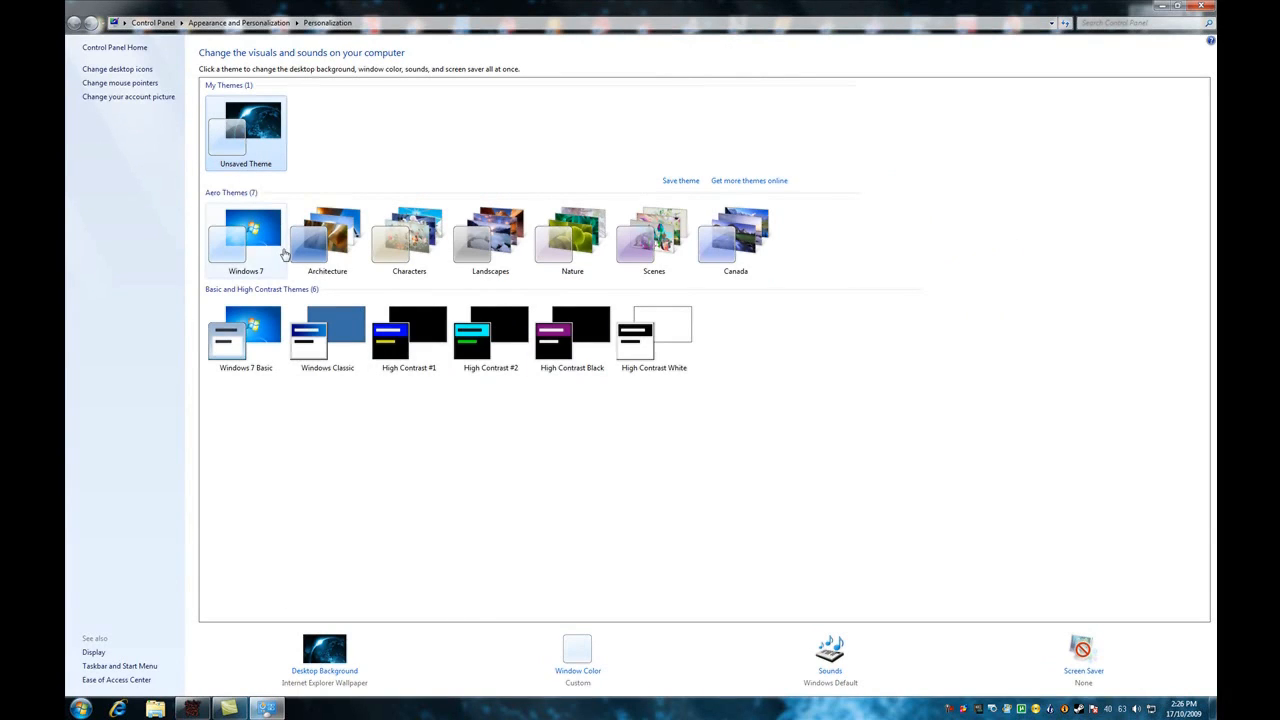
click(736, 238)
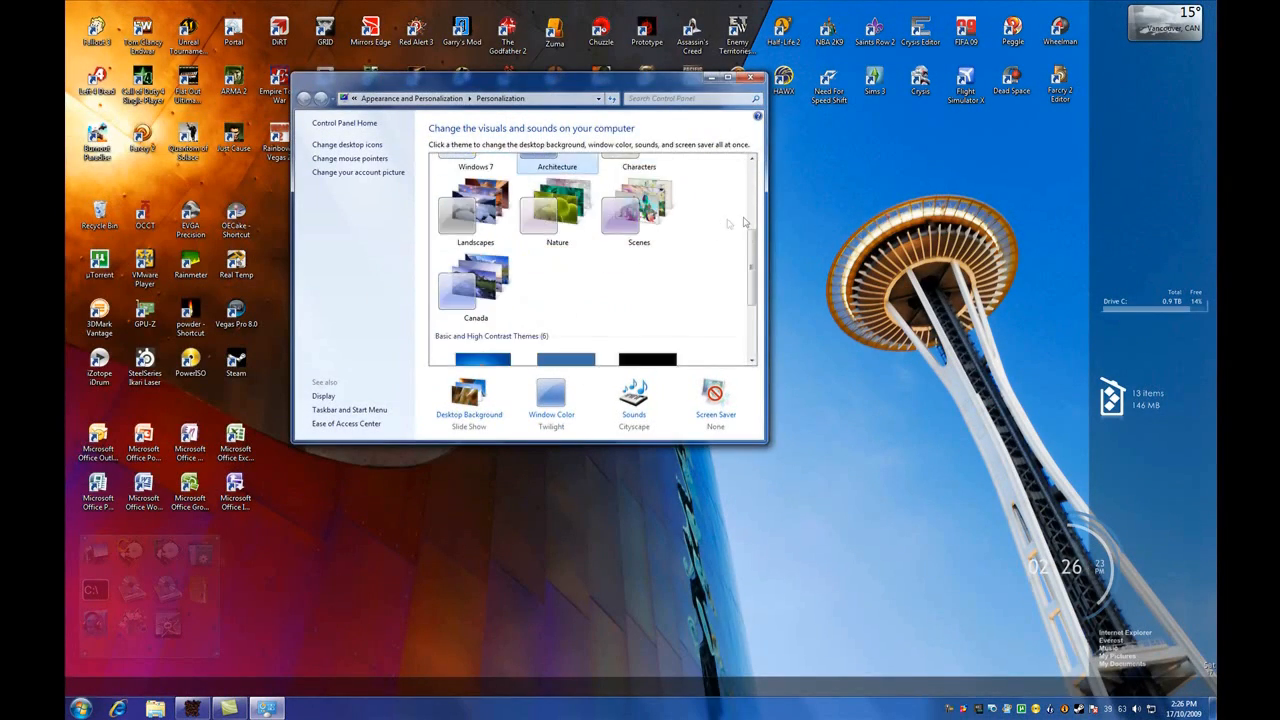
- In Window Color try Ruby and Teal swatches, return to blue and lower the colour intensity
click(552, 400)
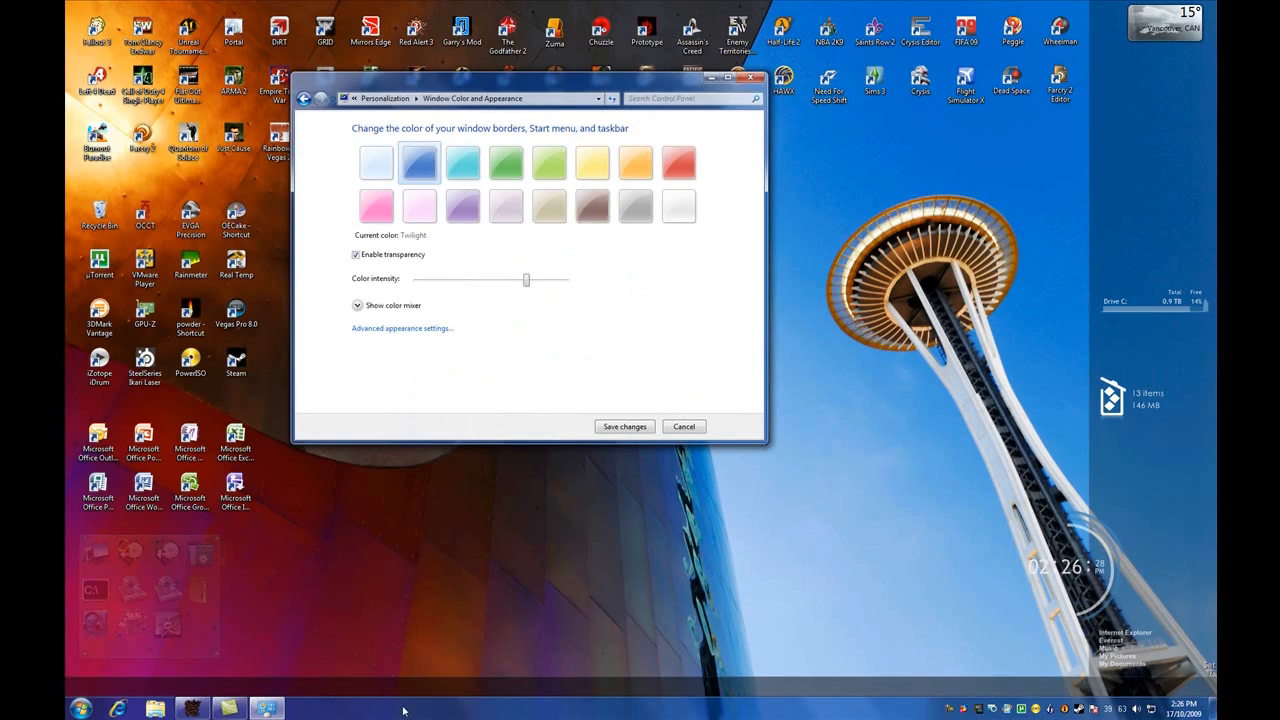
mouse_move(604, 312)
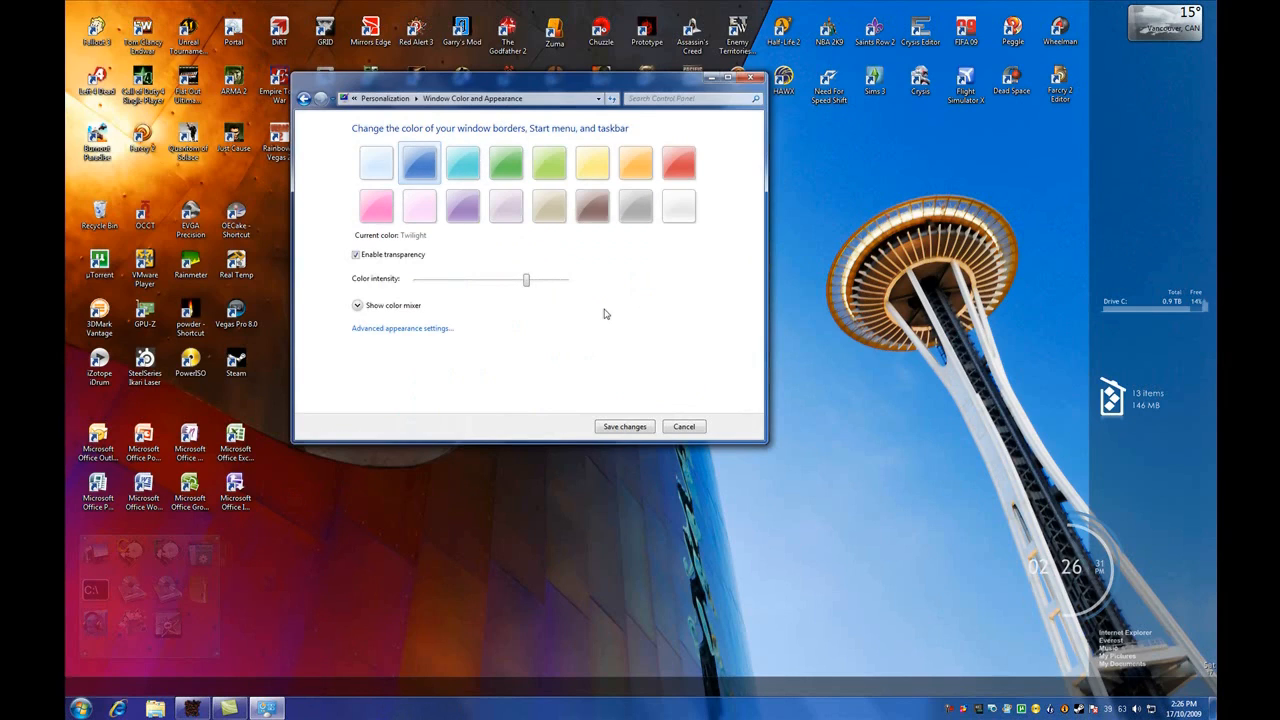
click(678, 162)
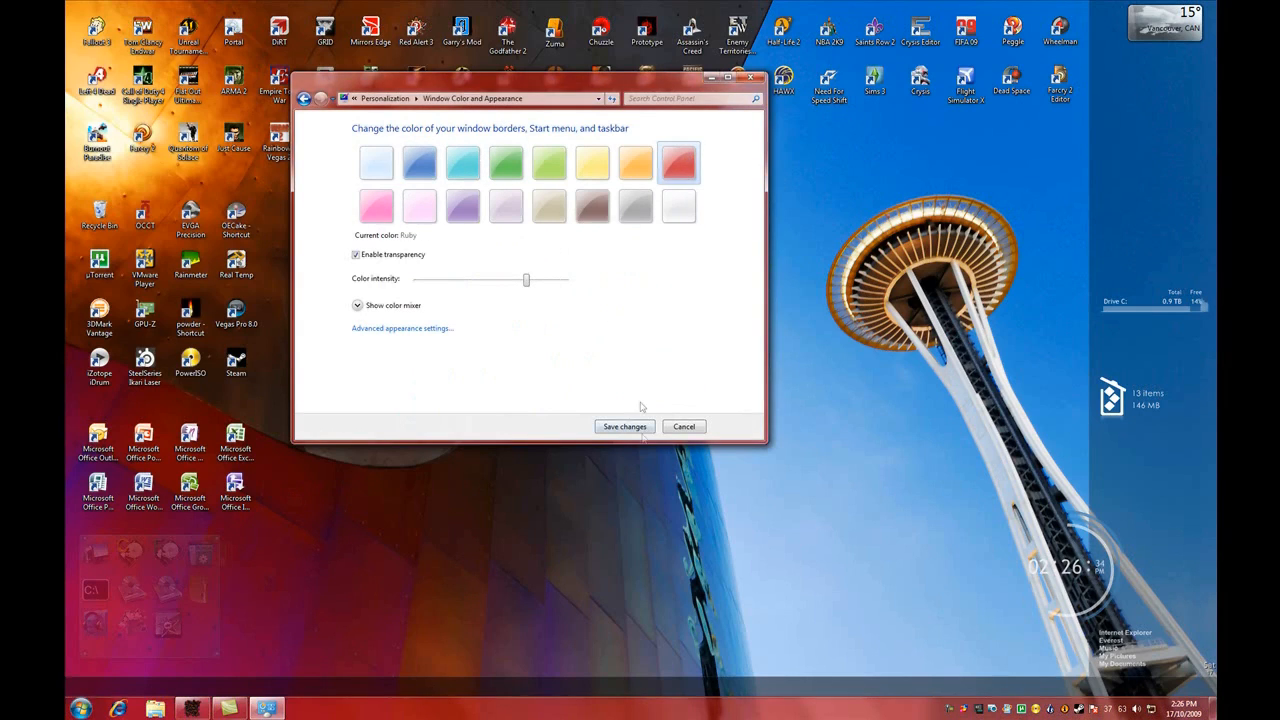
click(504, 162)
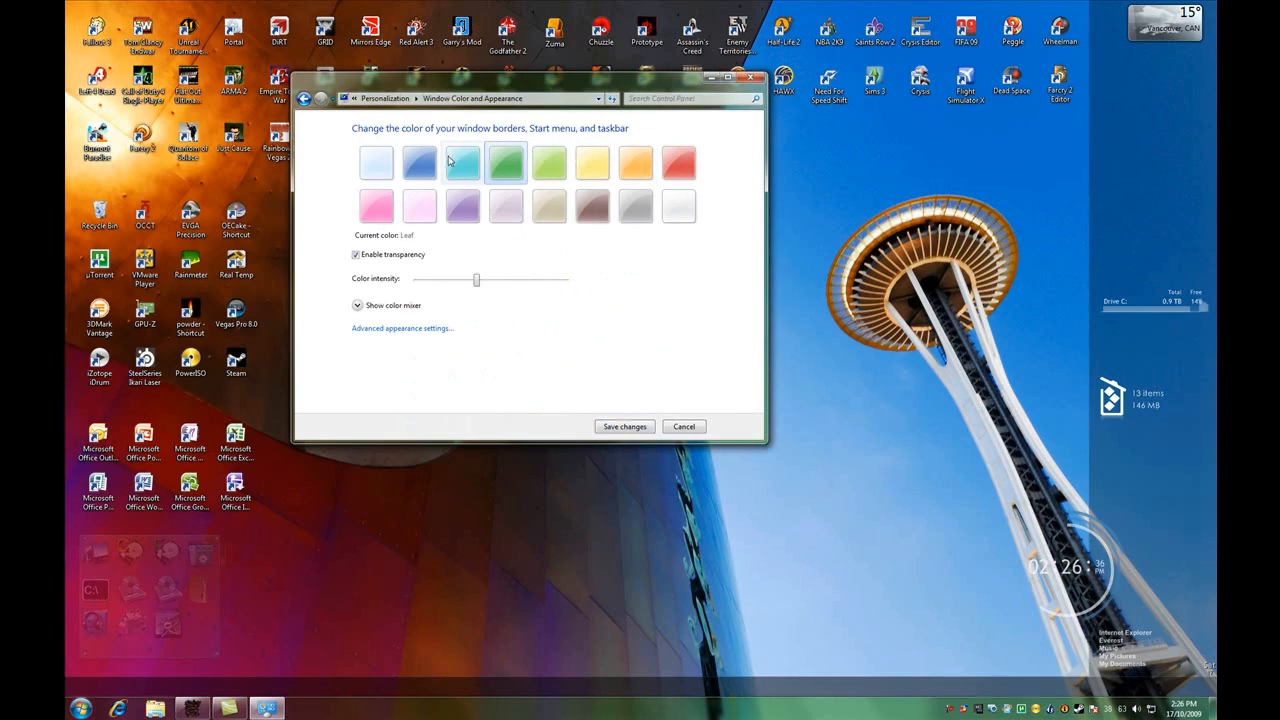
click(420, 162)
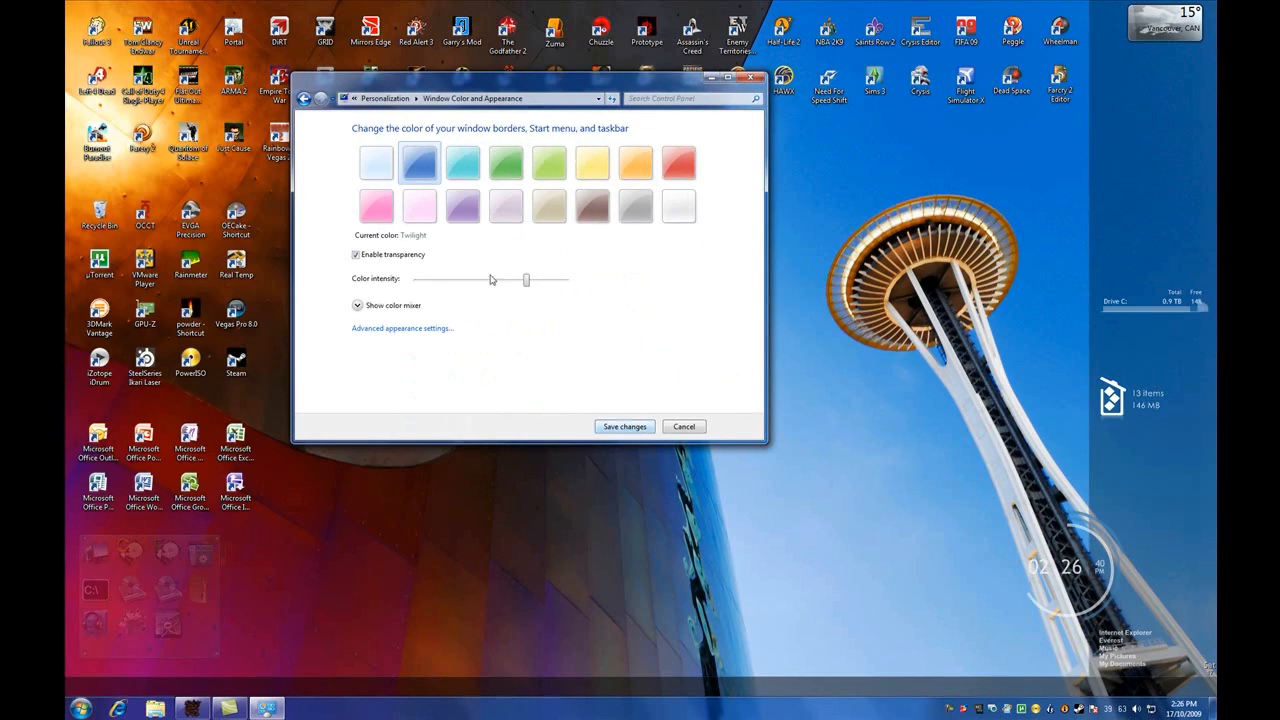
drag(526, 280, 464, 280)
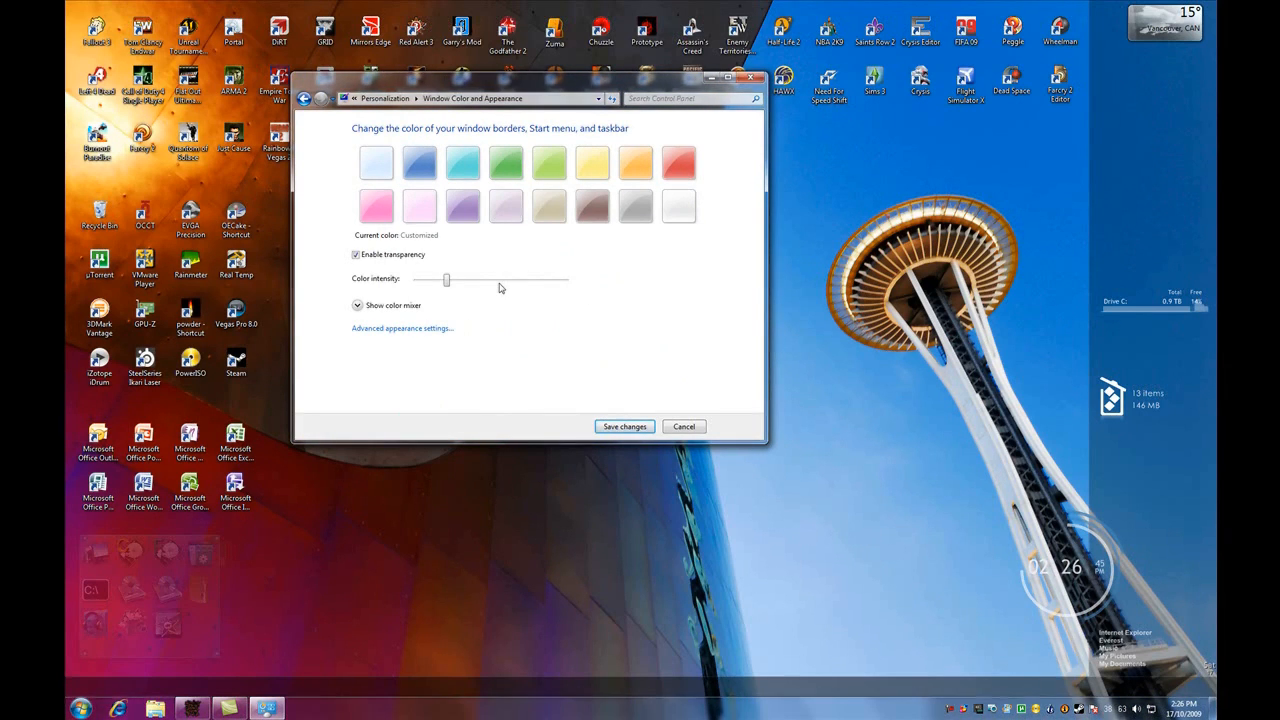
- Turn off window transparency, return to the themes page and close Personalization
click(356, 254)
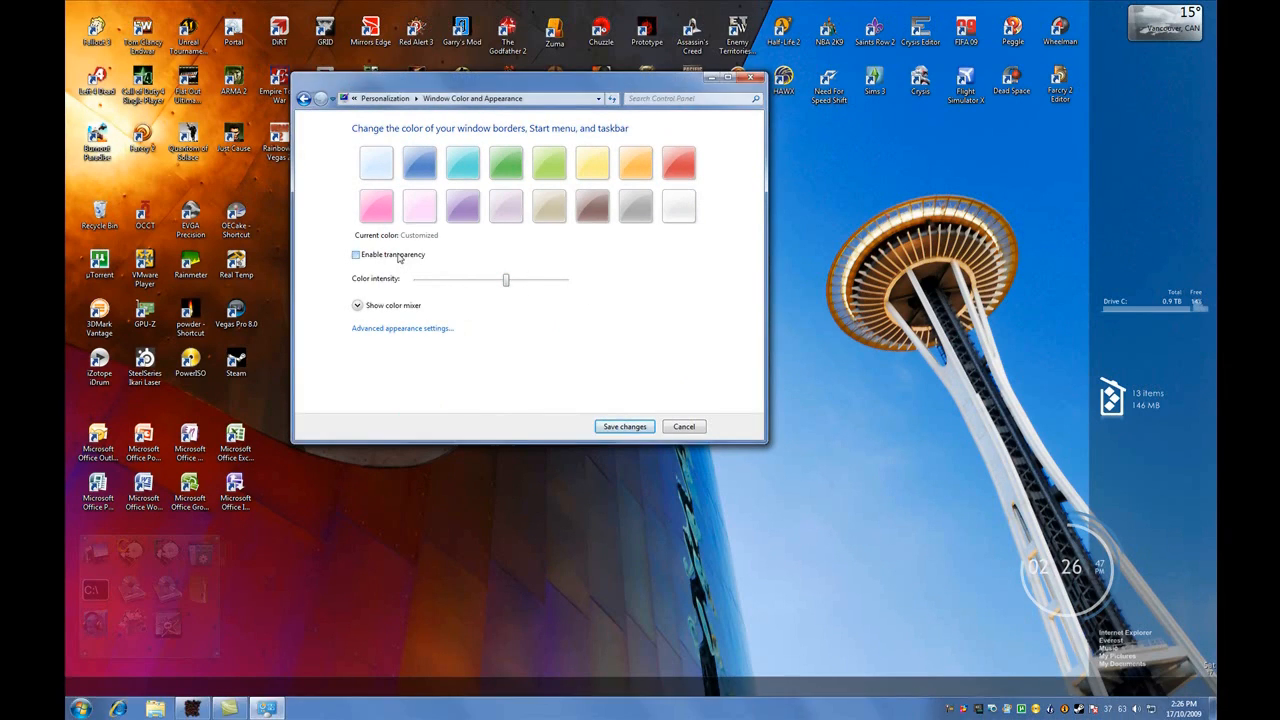
click(356, 254)
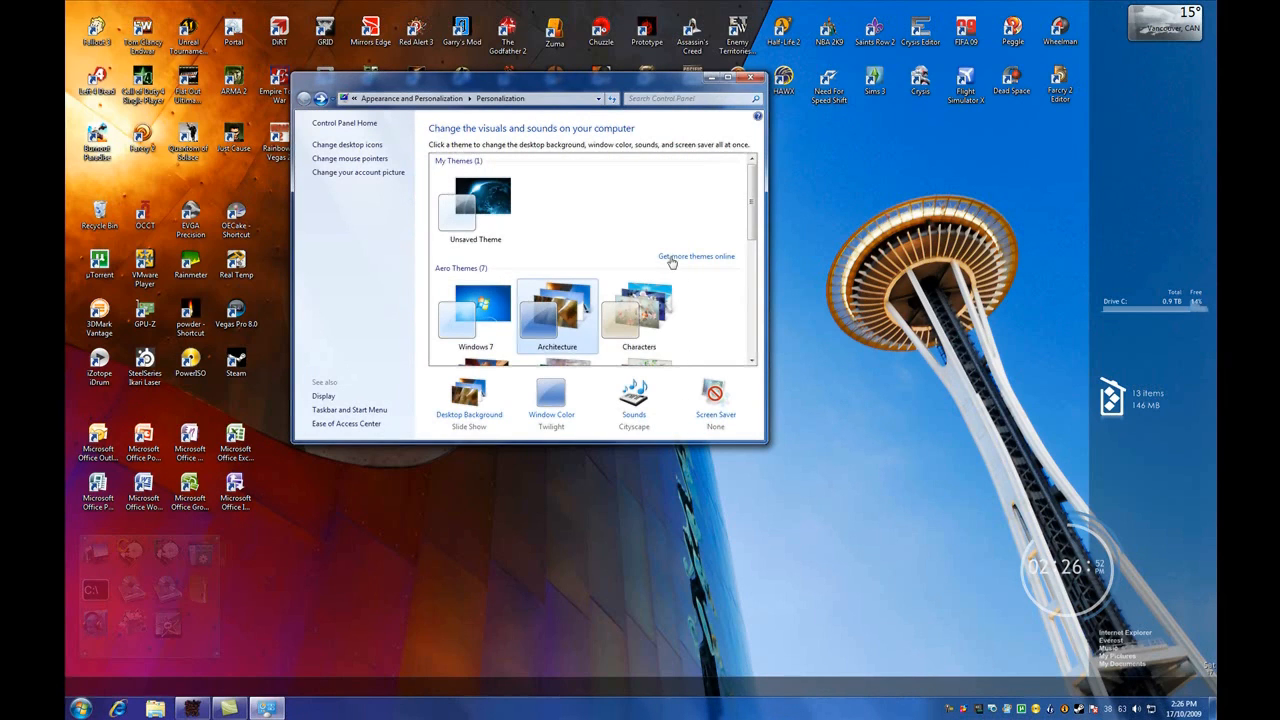
click(754, 78)
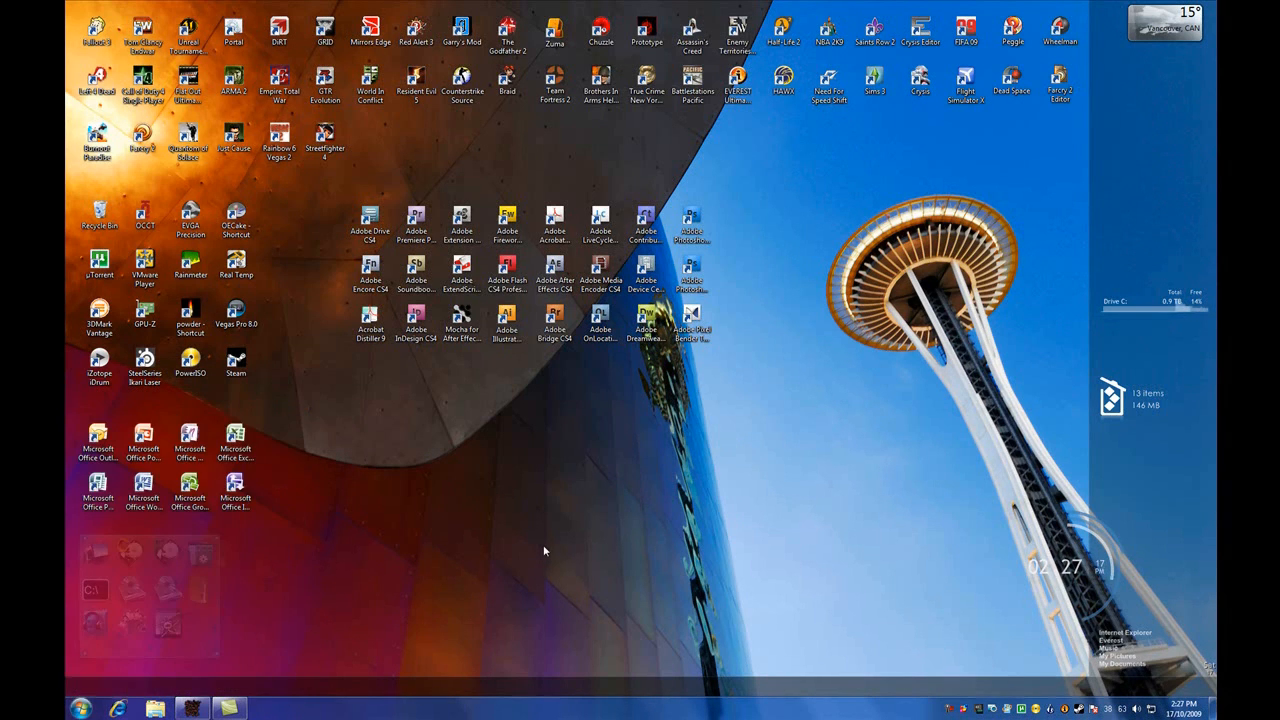